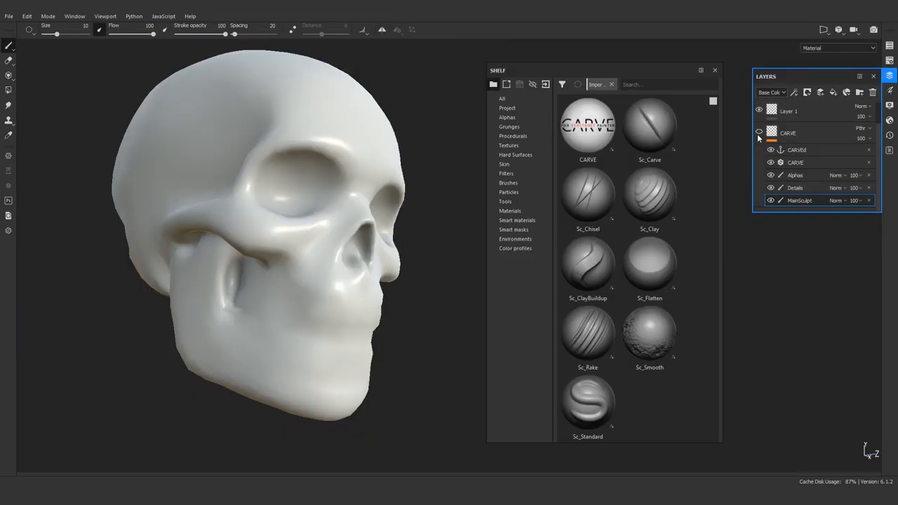
- Open the Blender 2.83 LTS release page and scroll to its Features Showcase video
left_click(760, 133)
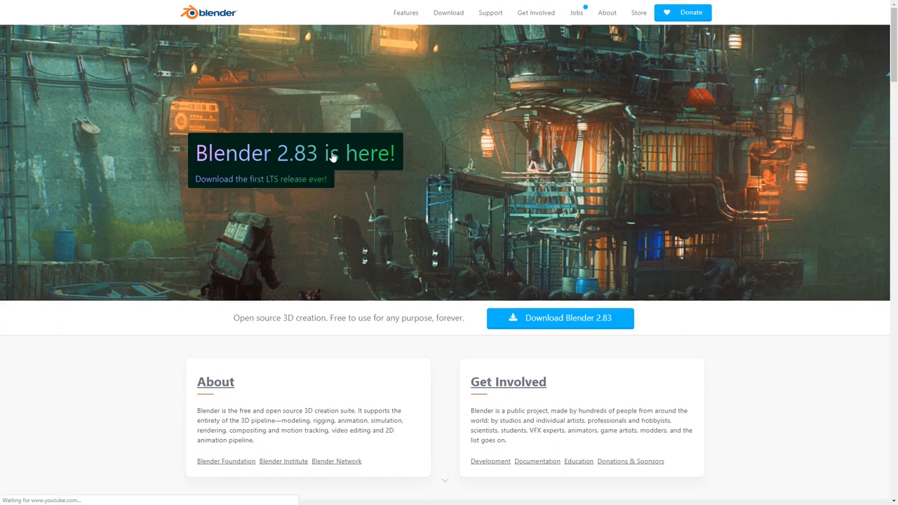
scroll("down", 3)
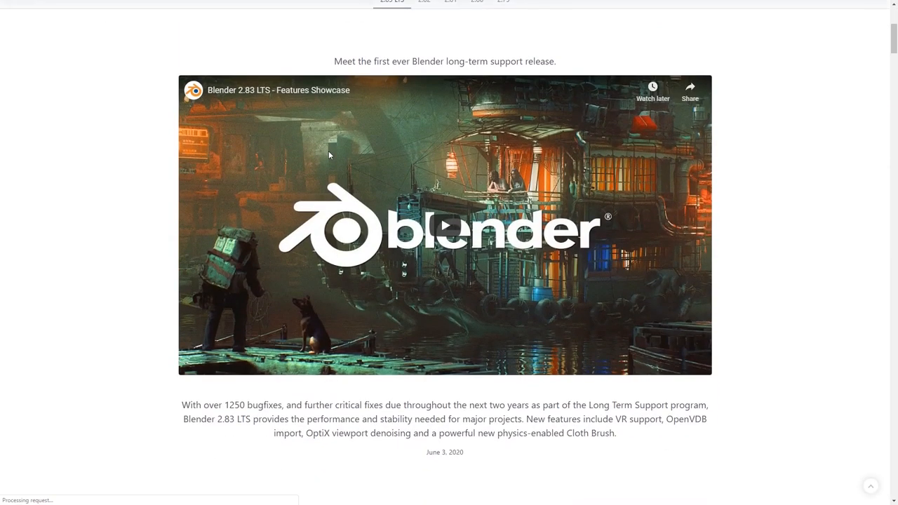
left_click(445, 232)
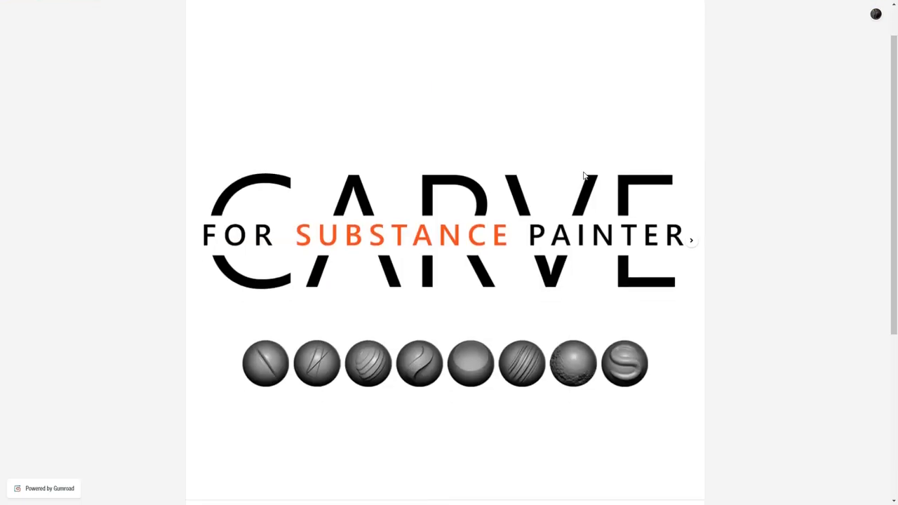
- Browse the Gumroad creator page and open the free CARVE demo product
scroll("down", 3)
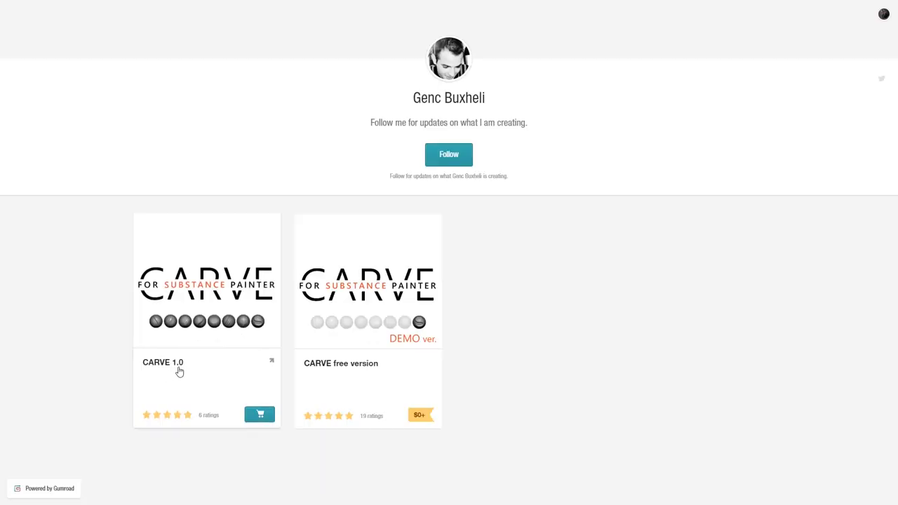
left_click(368, 280)
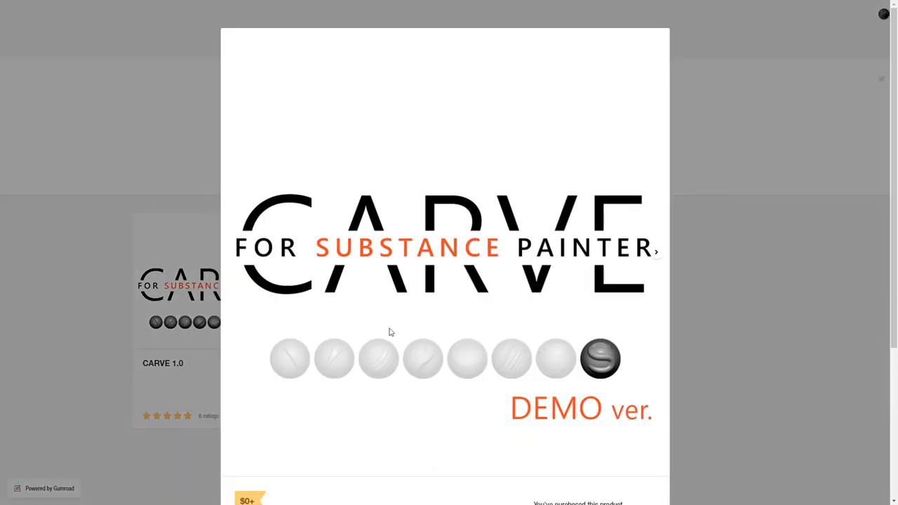
scroll("down", 3)
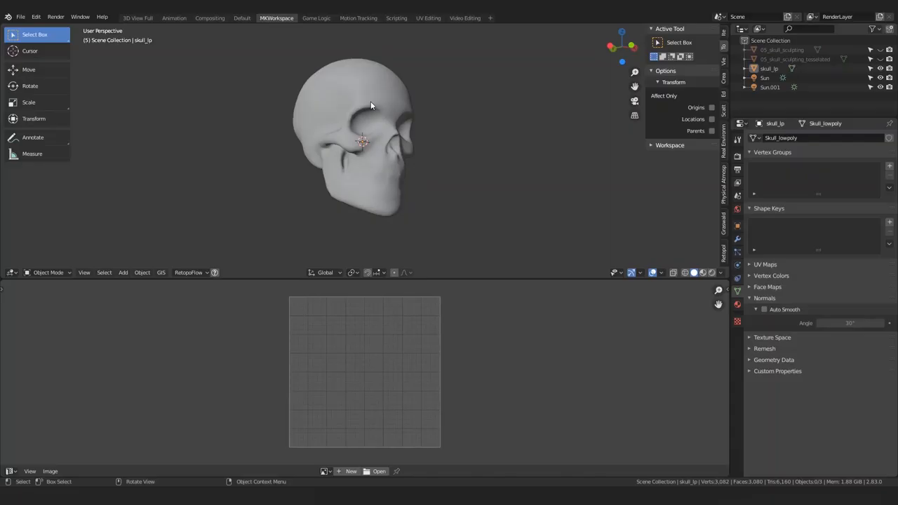
- Toggle skull_lp into Edit Mode and back out with Tab
key("Tab")
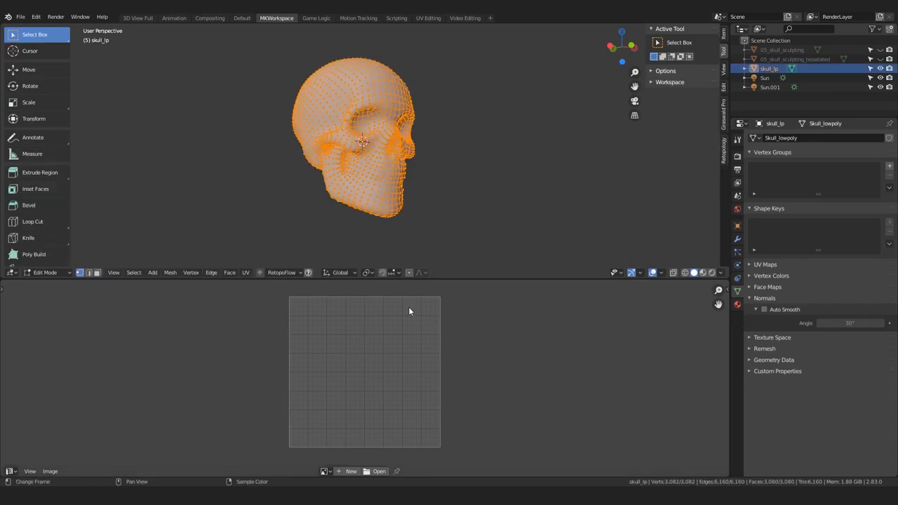
mouse_move(481, 190)
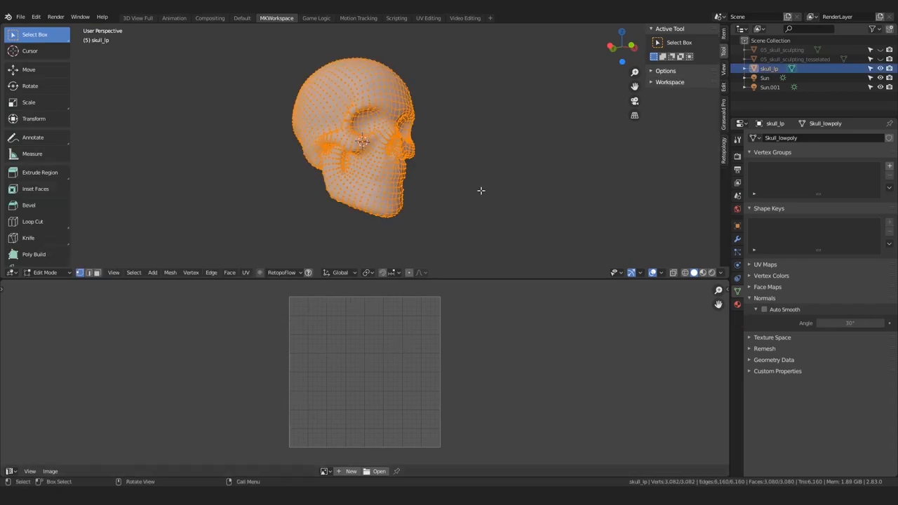
key("Tab")
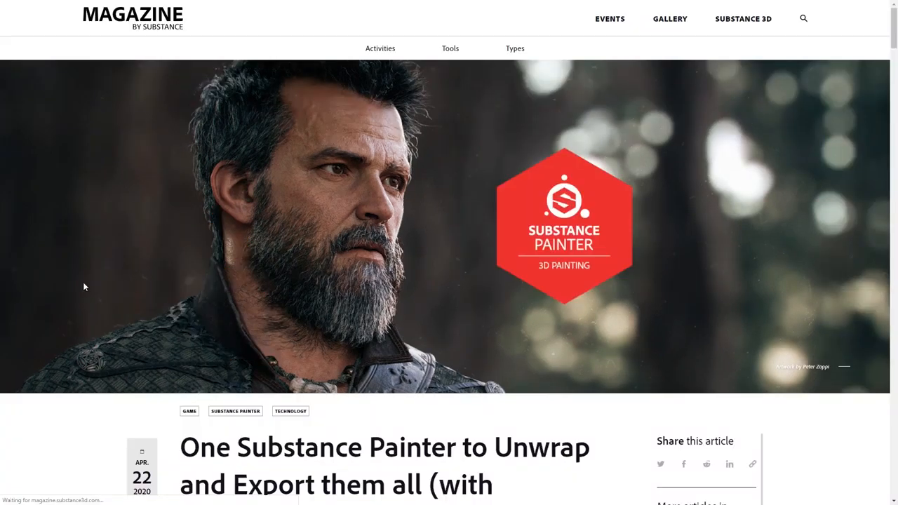
- Scroll through the 'One Substance Painter to Unwrap and Export them all' article
scroll("down", 3)
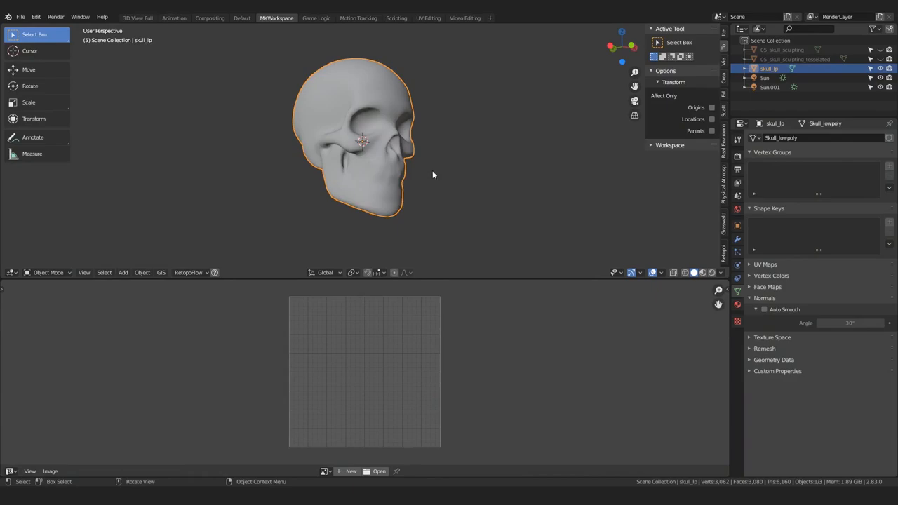
- Export skull_lp as a Wavefront (.obj) file
left_click(30, 16)
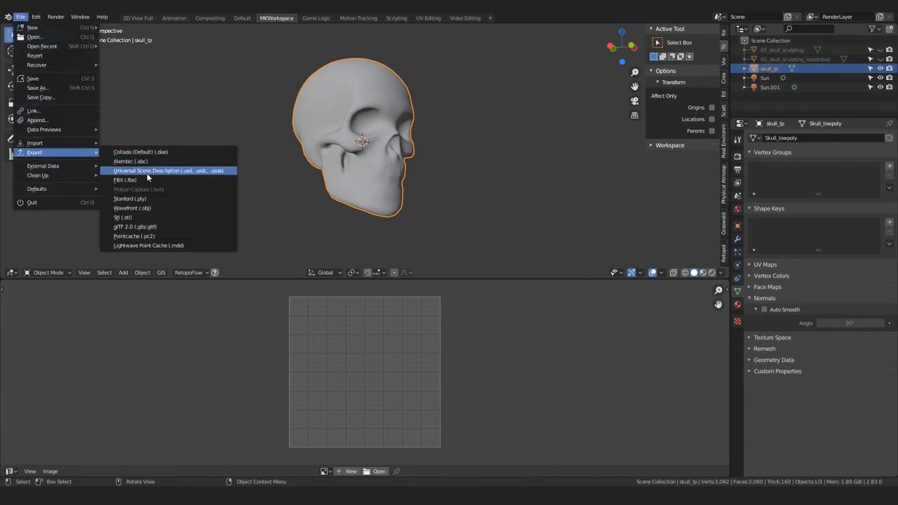
left_click(130, 207)
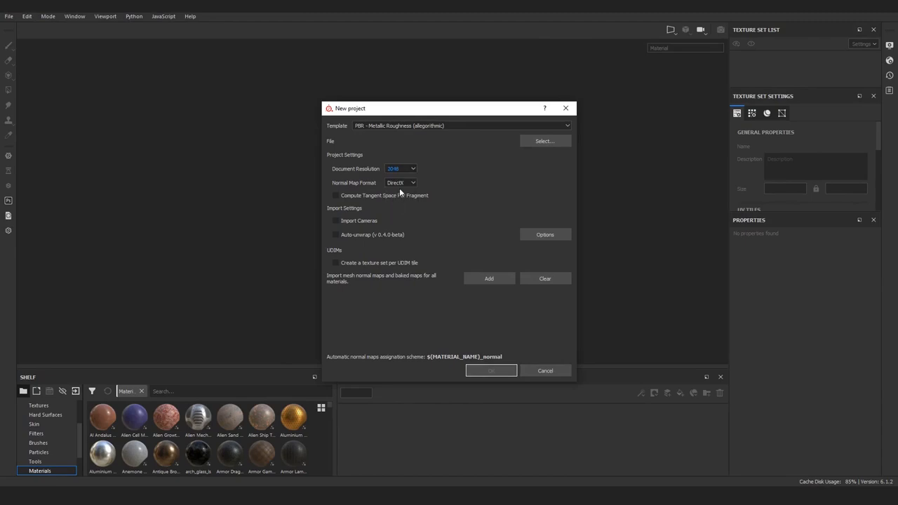
- Create the project from skull.obj with OpenGL normals and auto-unwrap enabled
left_click(400, 182)
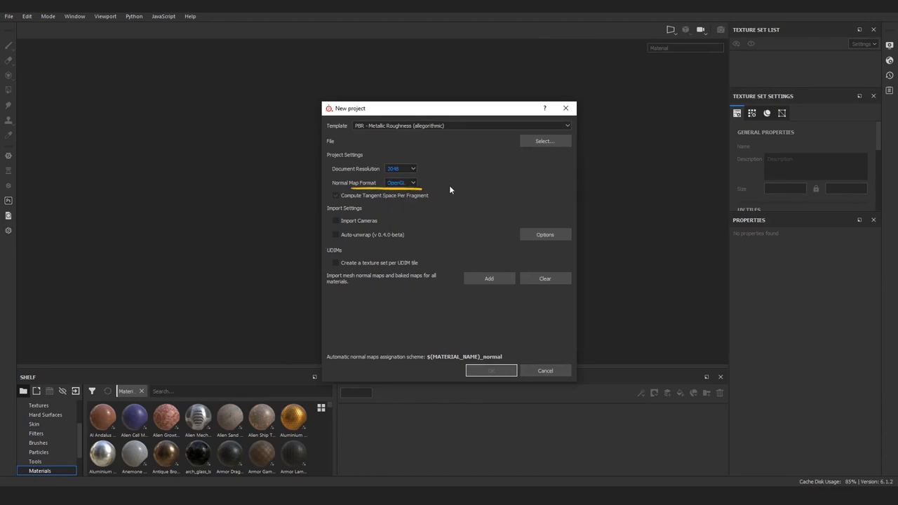
left_click(546, 141)
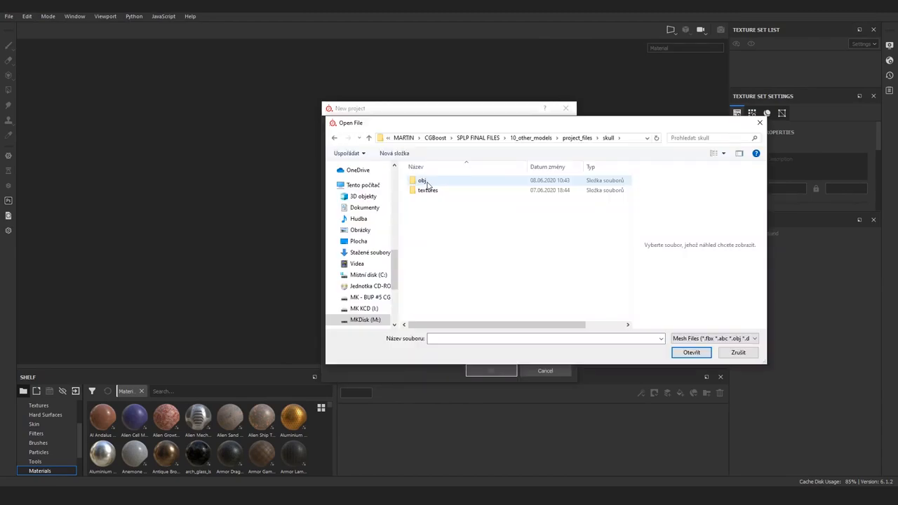
left_click(692, 353)
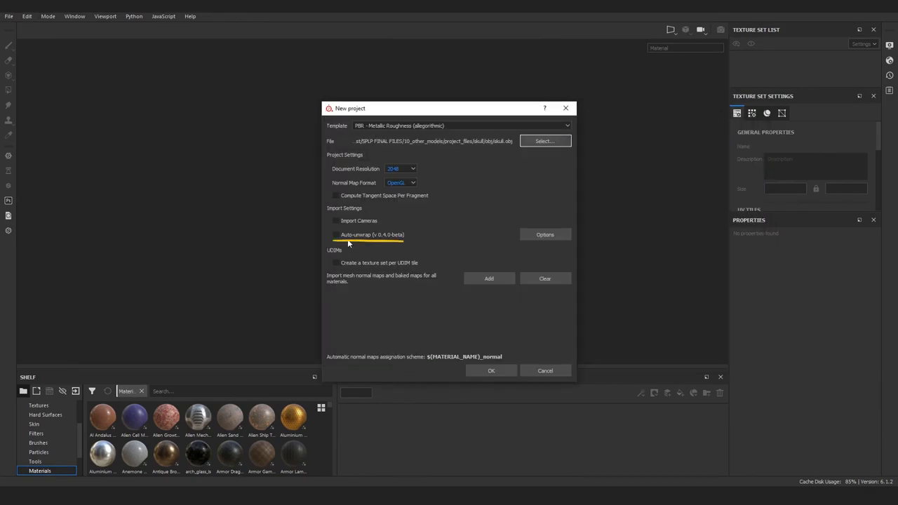
left_click(545, 235)
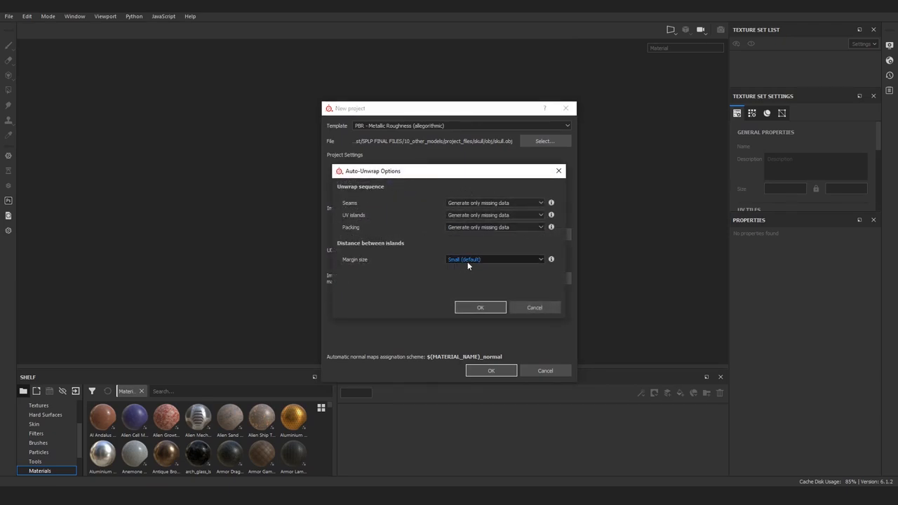
left_click(480, 307)
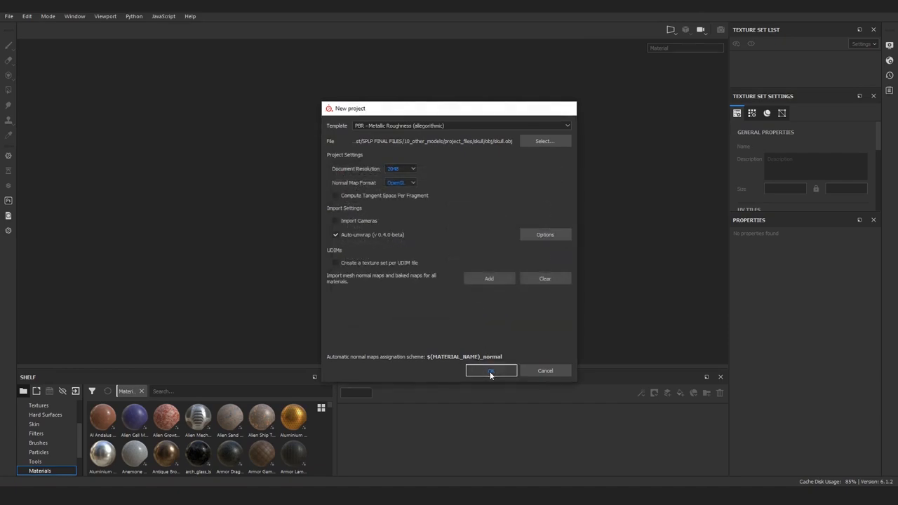
left_click(490, 371)
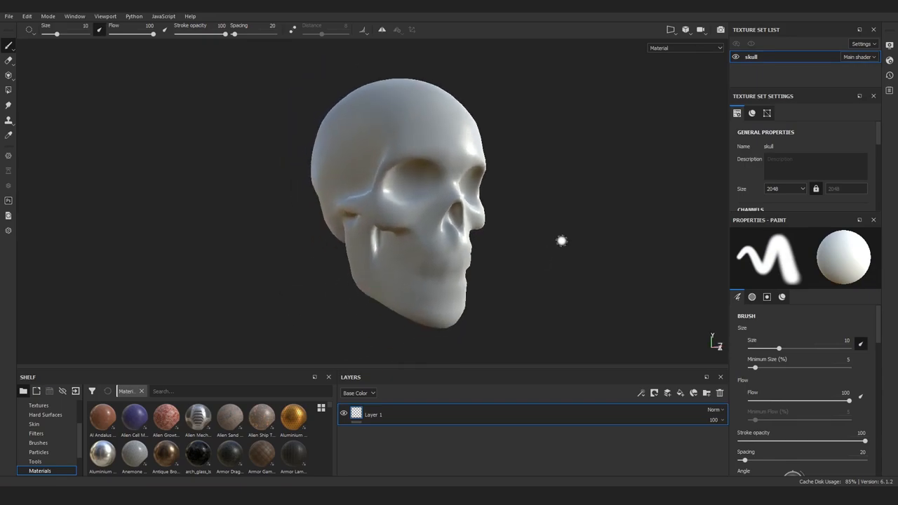
- Set the Armor Gambeson Leather fill to tri-planar projection and adjust its placement
key("F1")
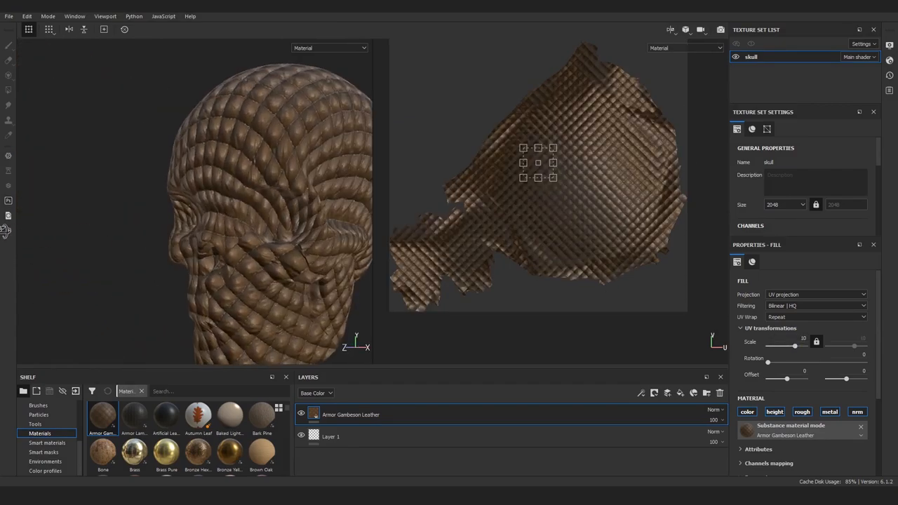
left_click(815, 294)
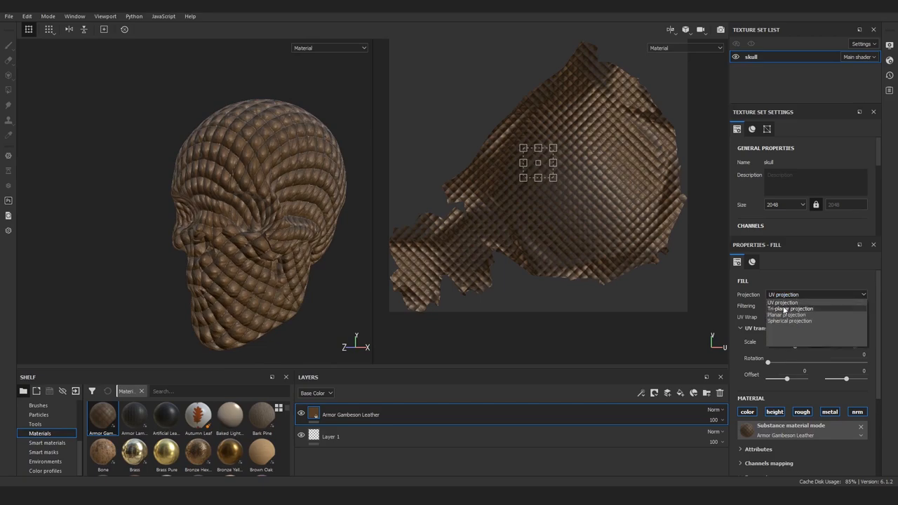
left_click(793, 310)
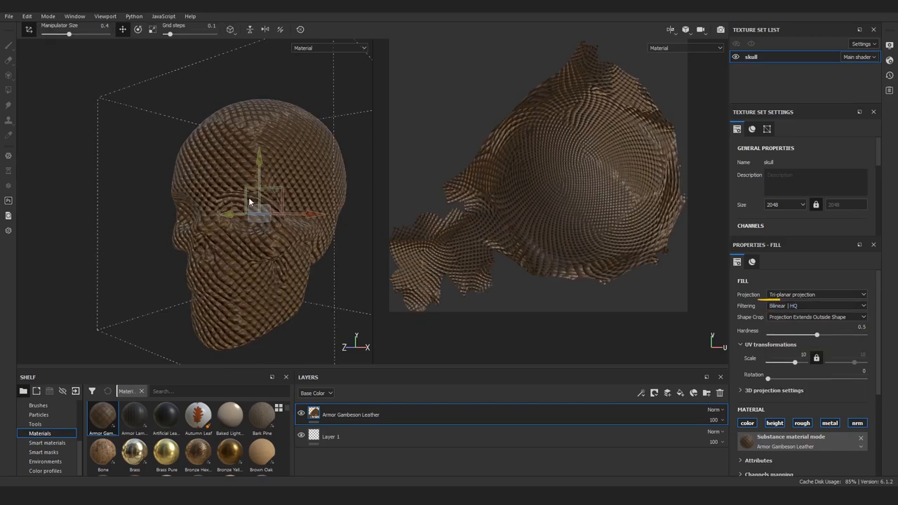
left_click_drag(795, 361, 791, 361)
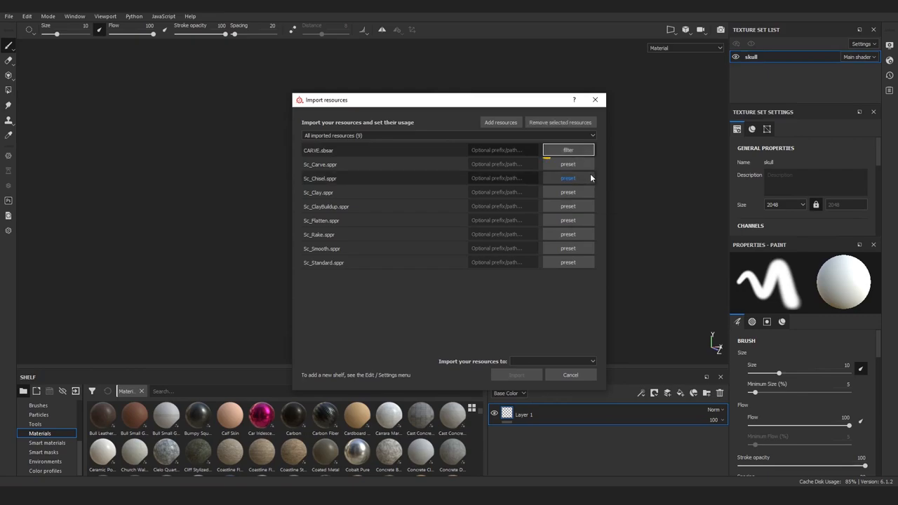
- Import the nine CARVE filter and brush files into the current project
left_click(572, 360)
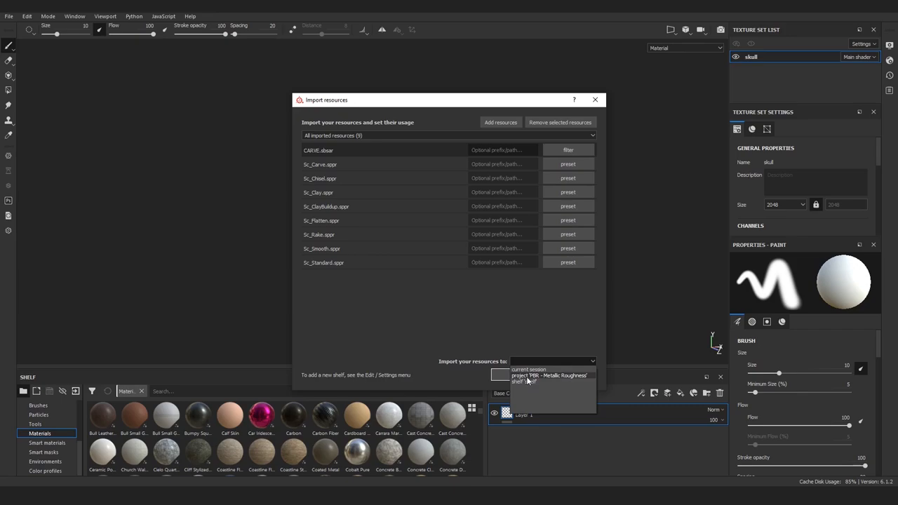
left_click(550, 377)
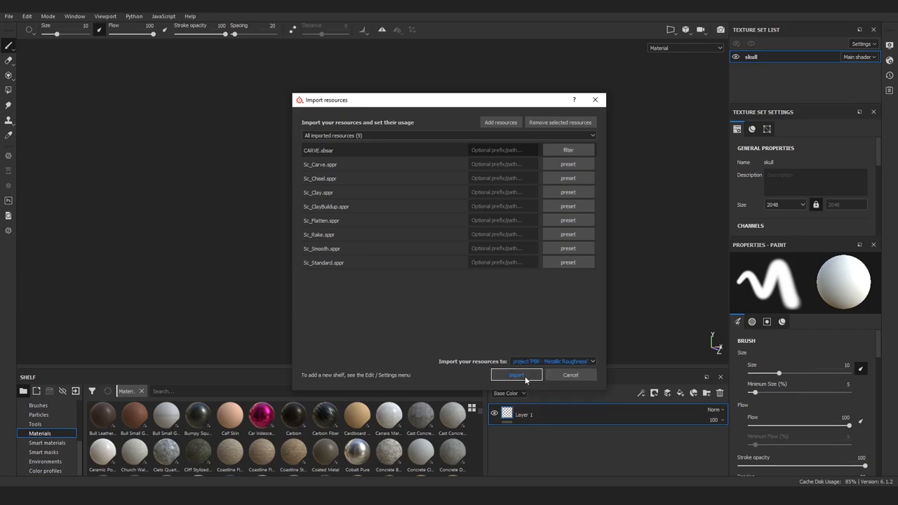
left_click(516, 375)
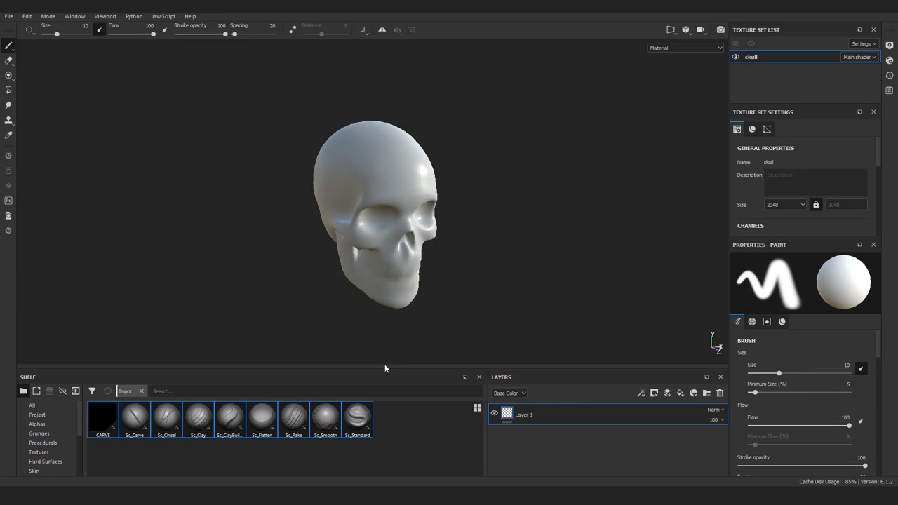
- Set the CARVE shelf item's preview to the logo_small image
left_click(103, 427)
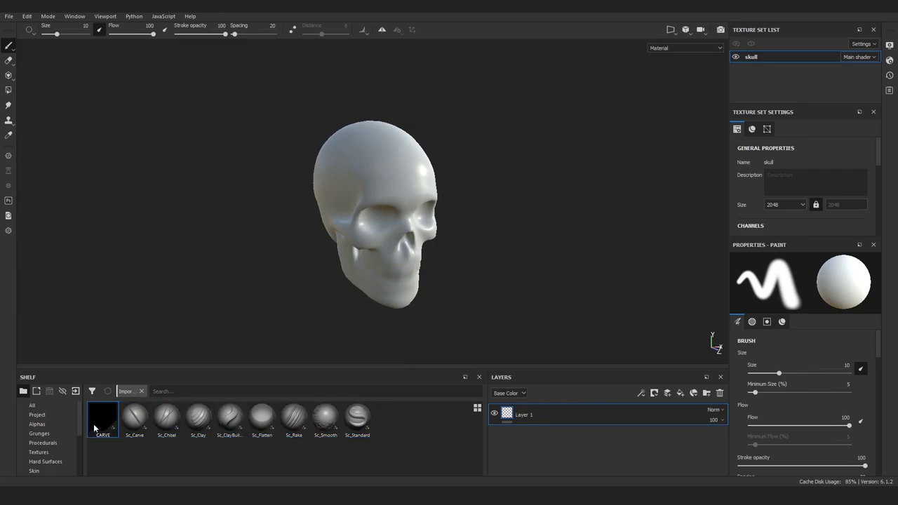
right_click(103, 426)
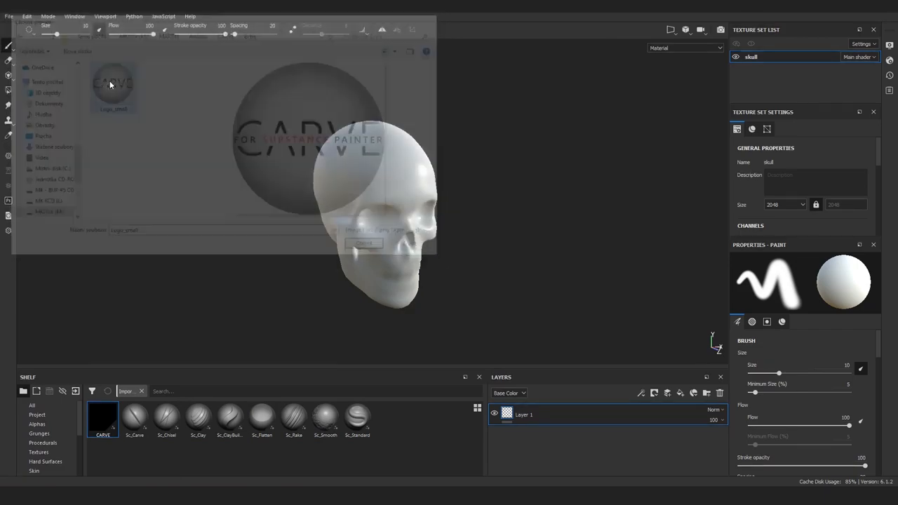
left_click(103, 430)
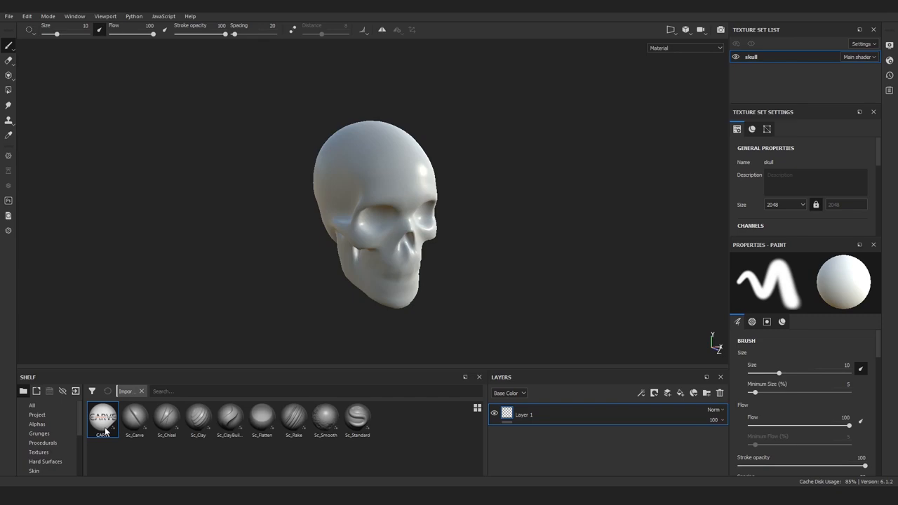
- Add the CARVE filter as a layer and insert a paint effect into it
left_click_drag(103, 419, 593, 442)
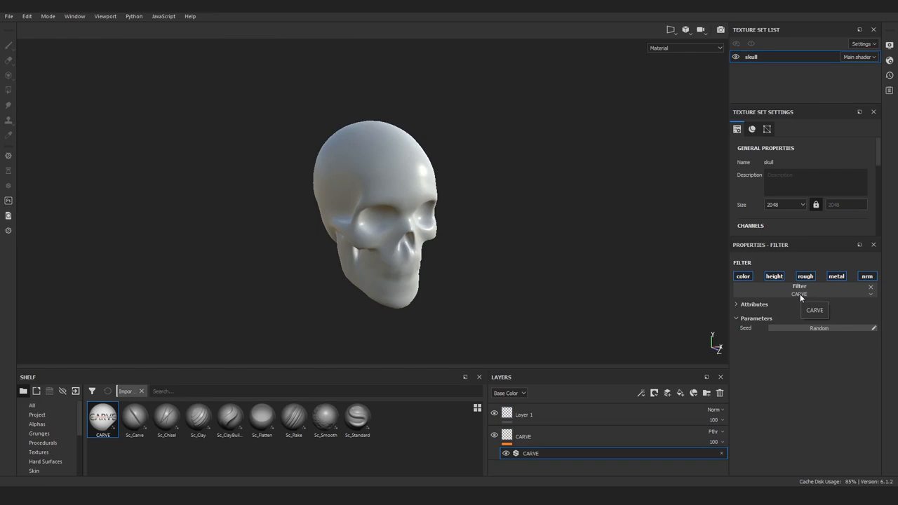
left_click(640, 393)
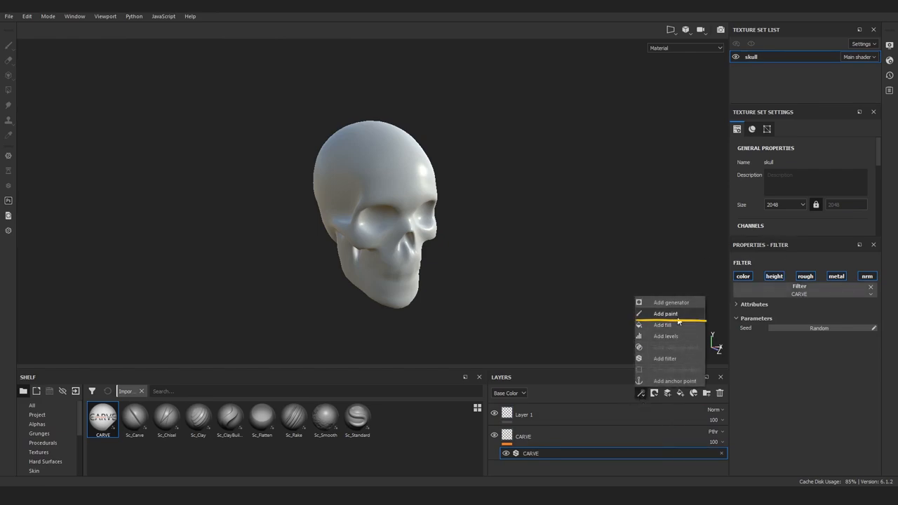
left_click(666, 314)
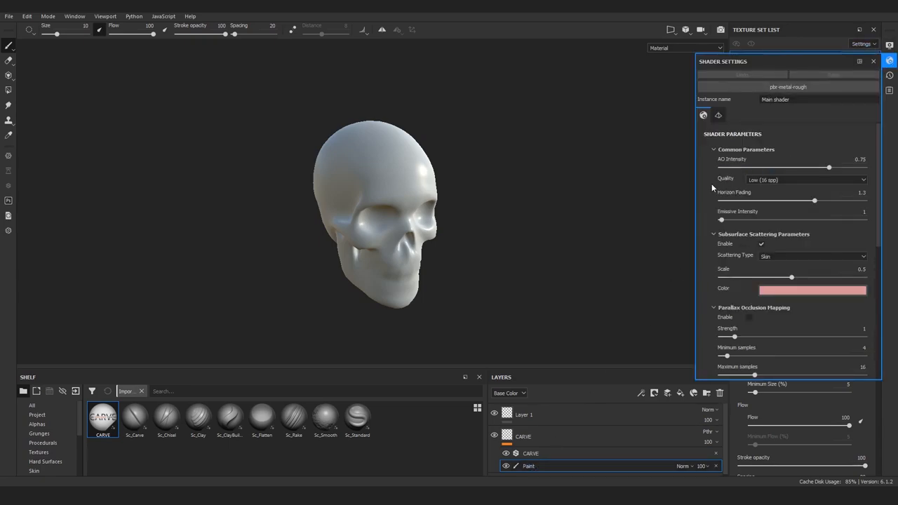
- Enable height displacement at scale 0.1 with a tessellation subdivision count of 24
left_click(718, 115)
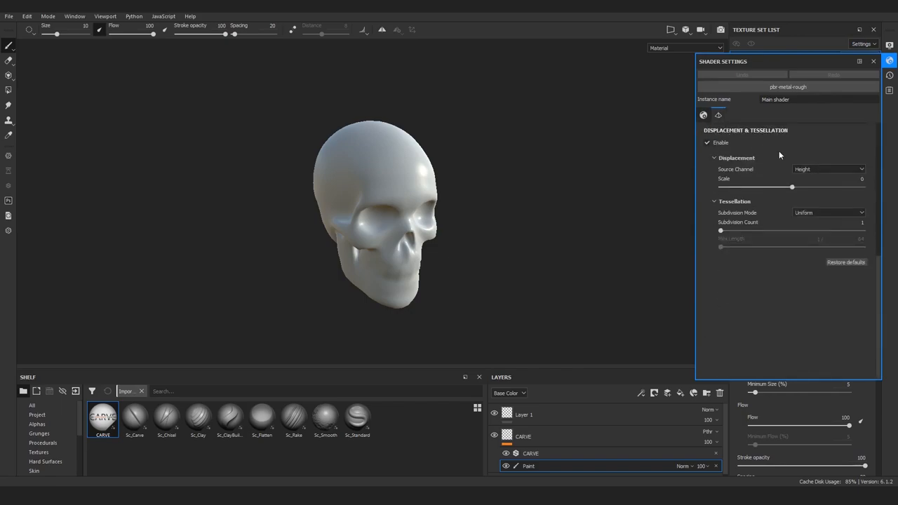
left_click_drag(792, 187, 806, 186)
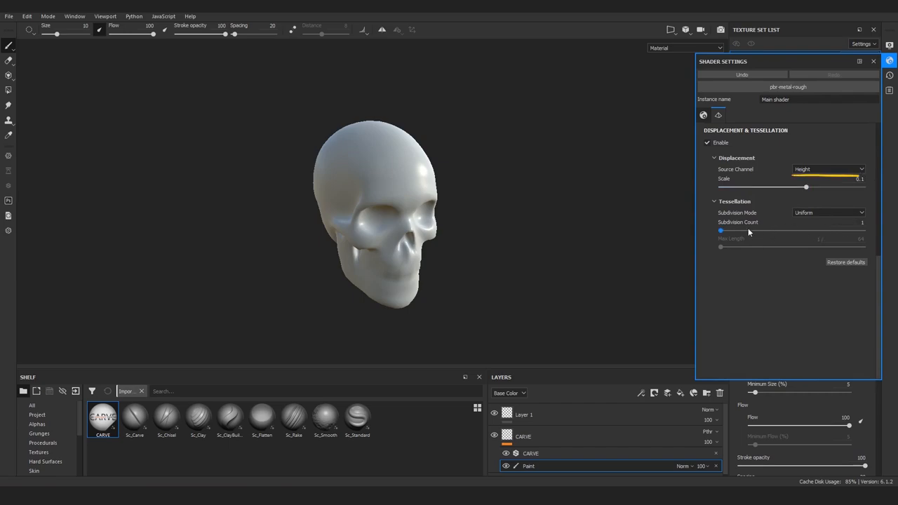
left_click_drag(720, 230, 864, 230)
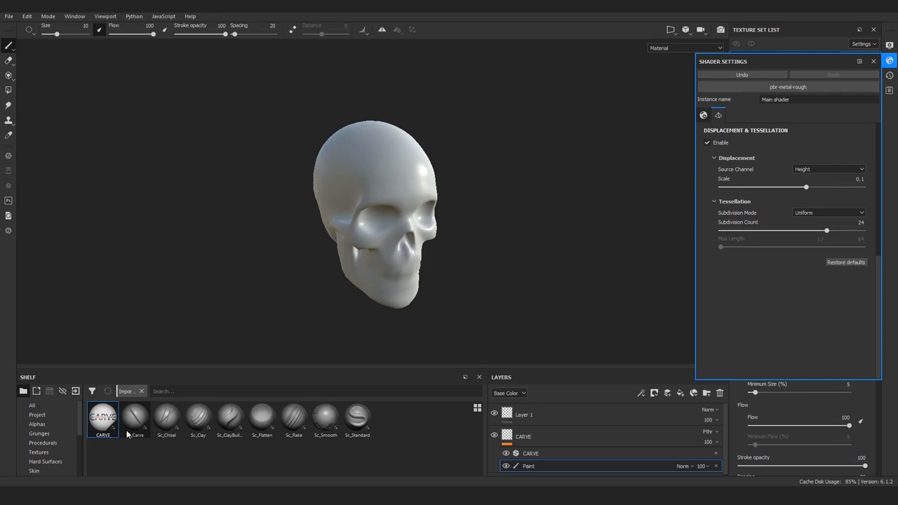
- Carve test grooves across the forehead using the Sc_Clay, Sc_Carve and Sc_Rake brushes
left_click(199, 418)
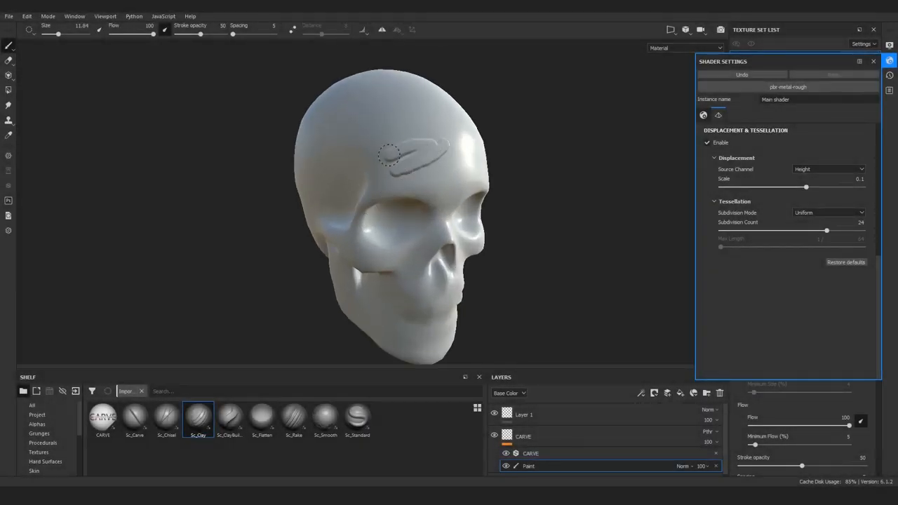
left_click(135, 418)
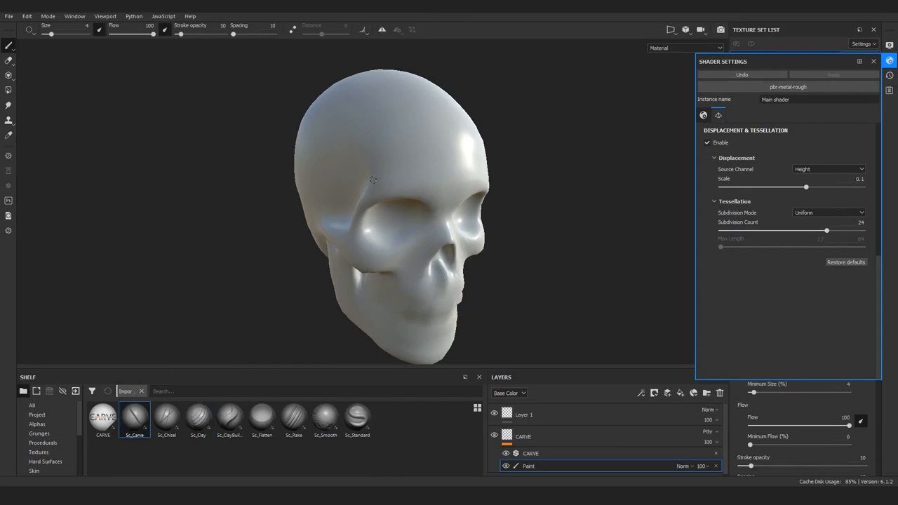
mouse_move(302, 369)
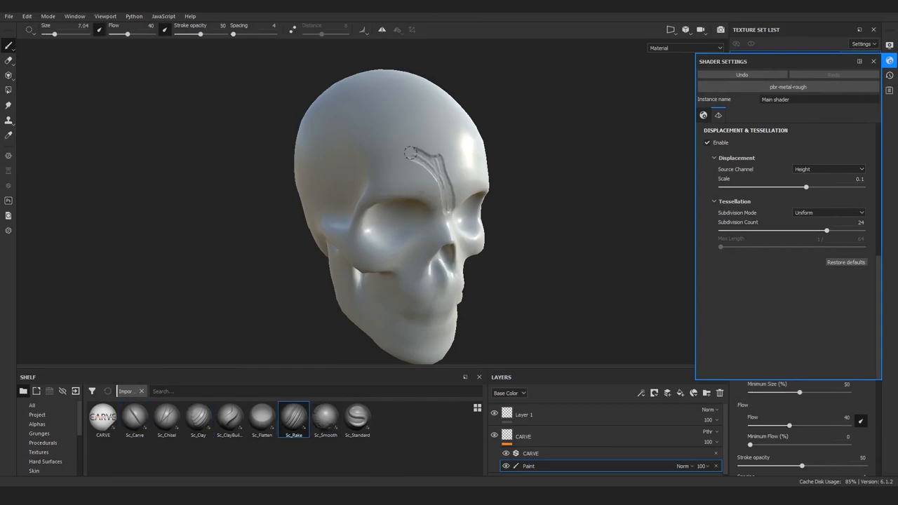
left_click_drag(410, 151, 355, 172)
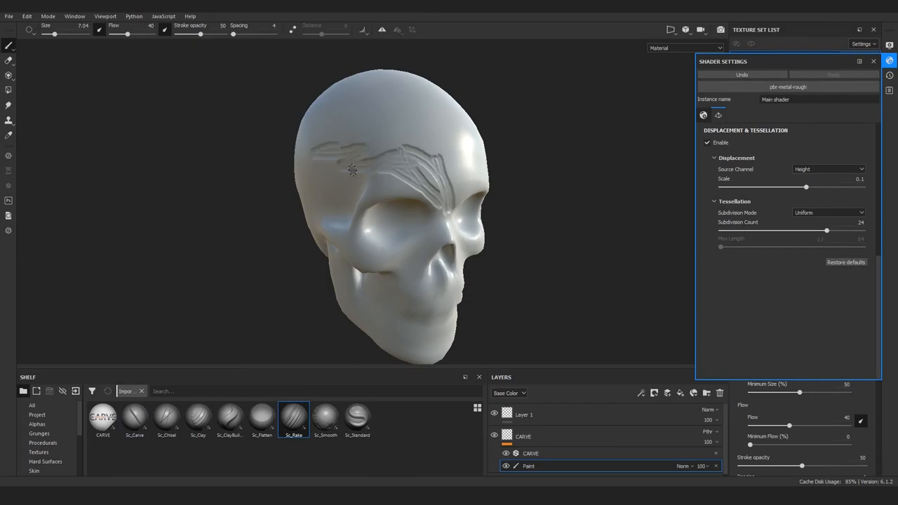
left_click(356, 418)
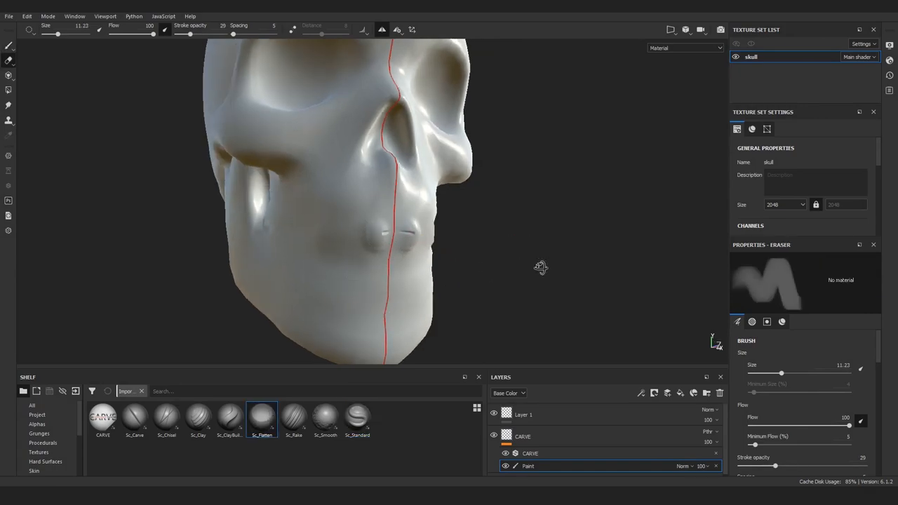
- Dab a continuous row of tooth bumps along the upper jaw with Sc_Standard
left_click(359, 419)
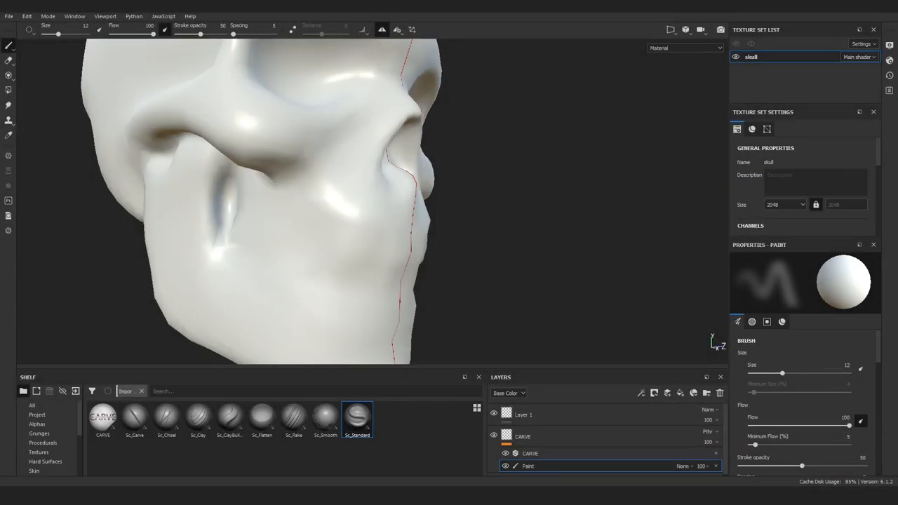
mouse_move(247, 212)
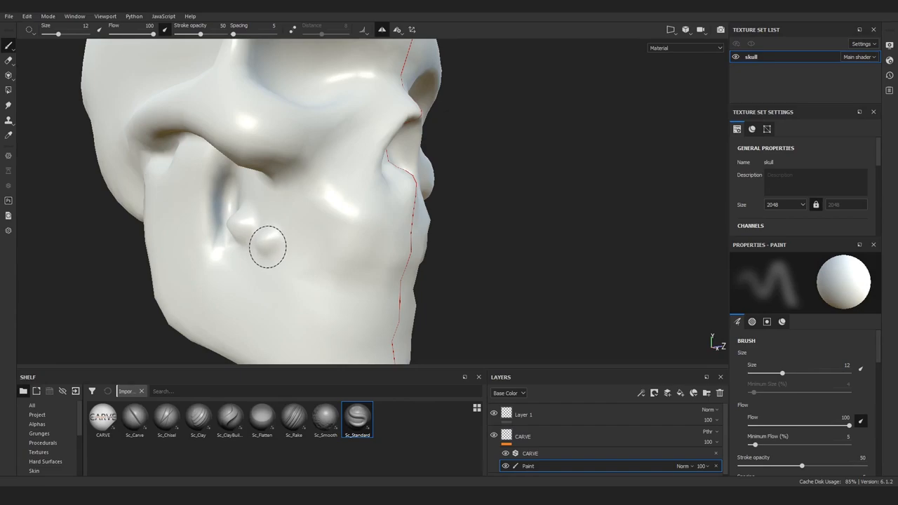
left_click_drag(266, 249, 325, 256)
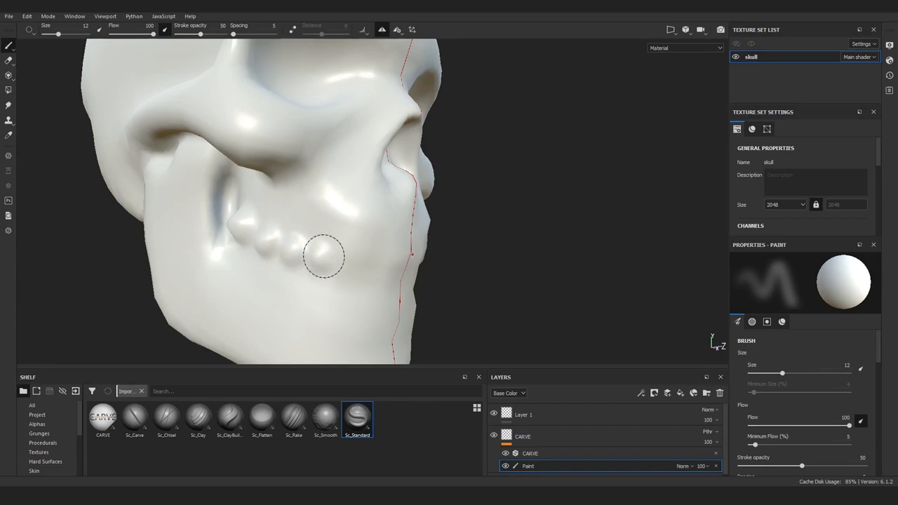
left_click_drag(326, 256, 362, 270)
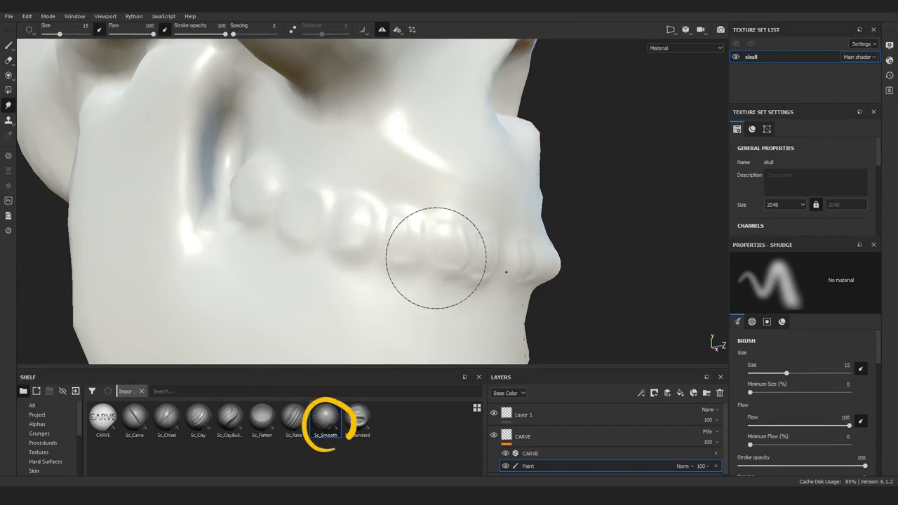
- Switch to the Sc_Smooth brush to start shaping individual teeth
left_click(134, 425)
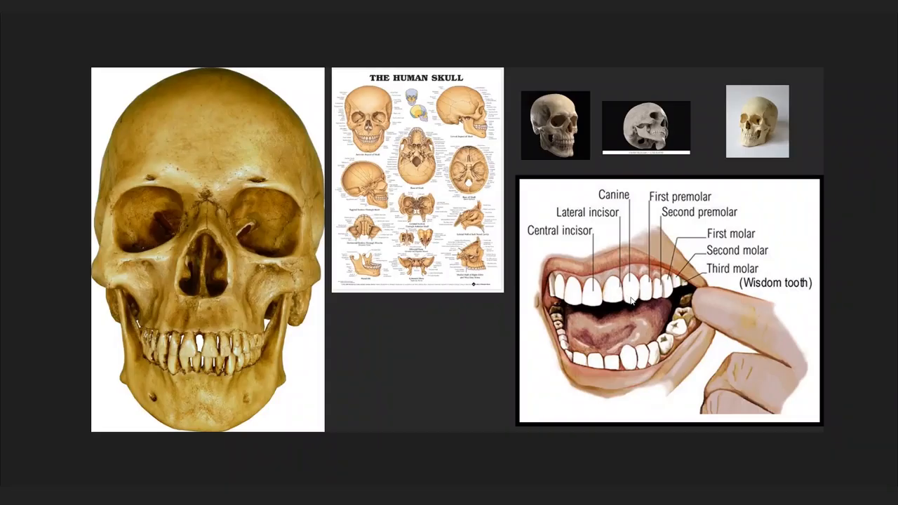
mouse_move(623, 202)
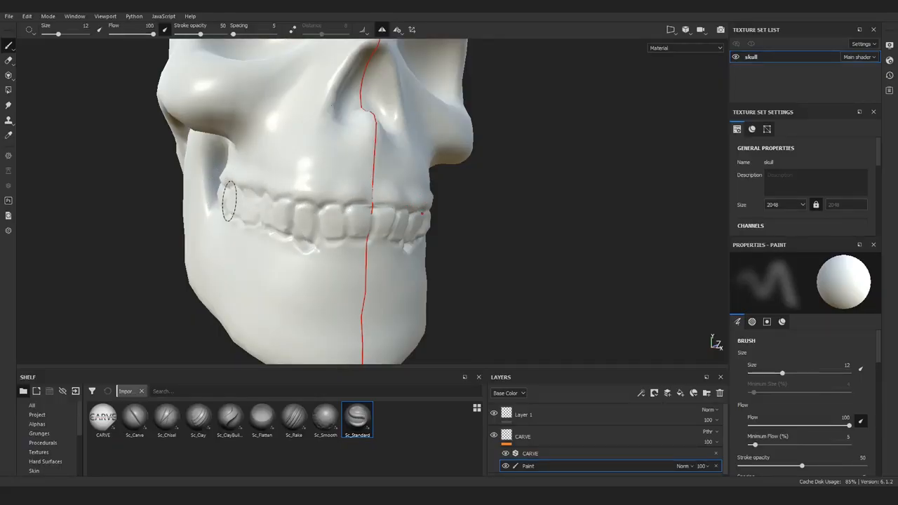
mouse_move(447, 268)
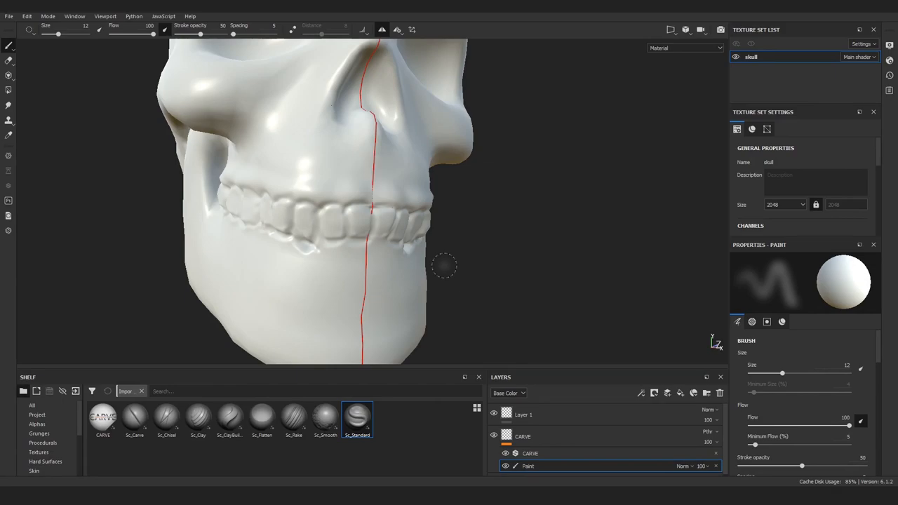
- Zoom in on the mouth and paint lower teeth beneath the upper row with Sc_ClayBuildup
left_click_drag(442, 267, 455, 243)
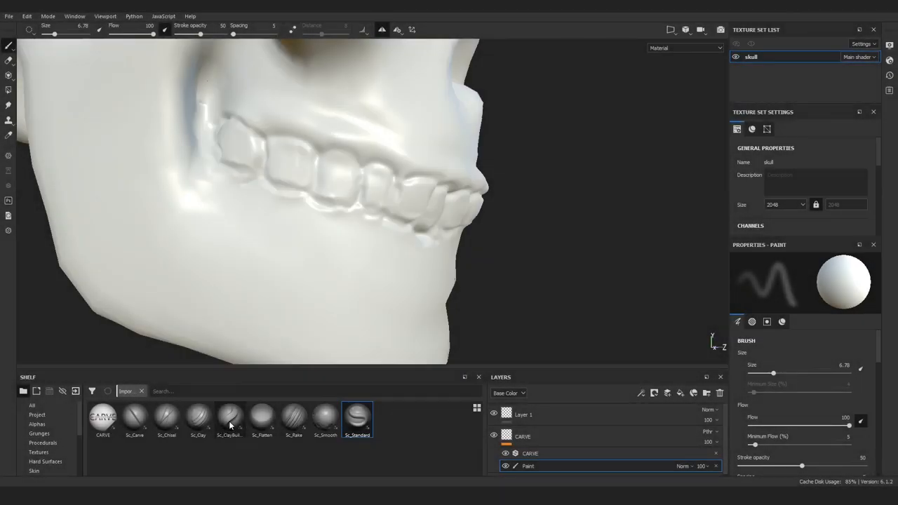
left_click(229, 421)
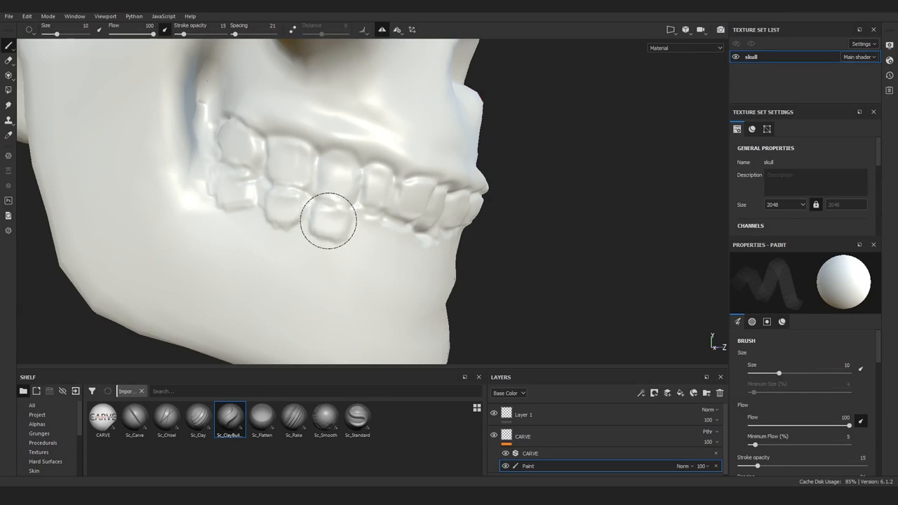
left_click_drag(330, 221, 458, 251)
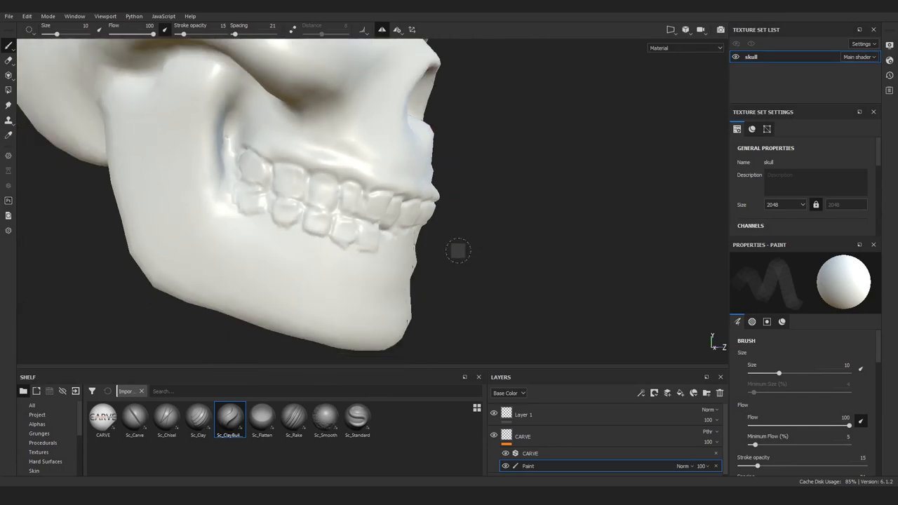
left_click_drag(458, 250, 320, 219)
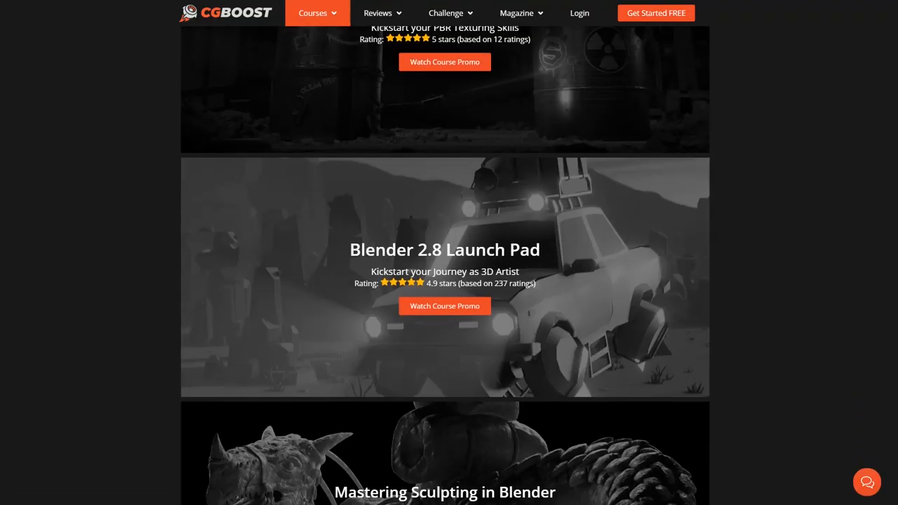
- Scroll down through the Mastering Sculpting in Blender course reviews
scroll("down", 3)
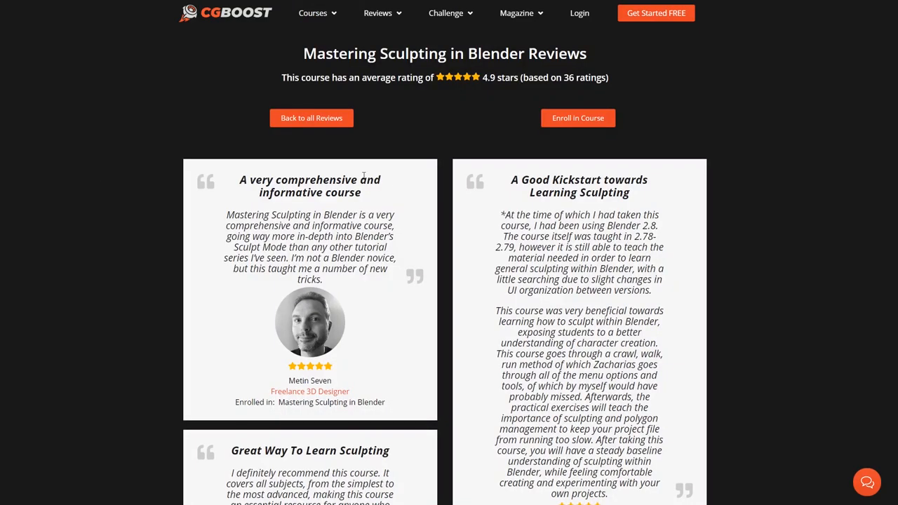
scroll("down", 3)
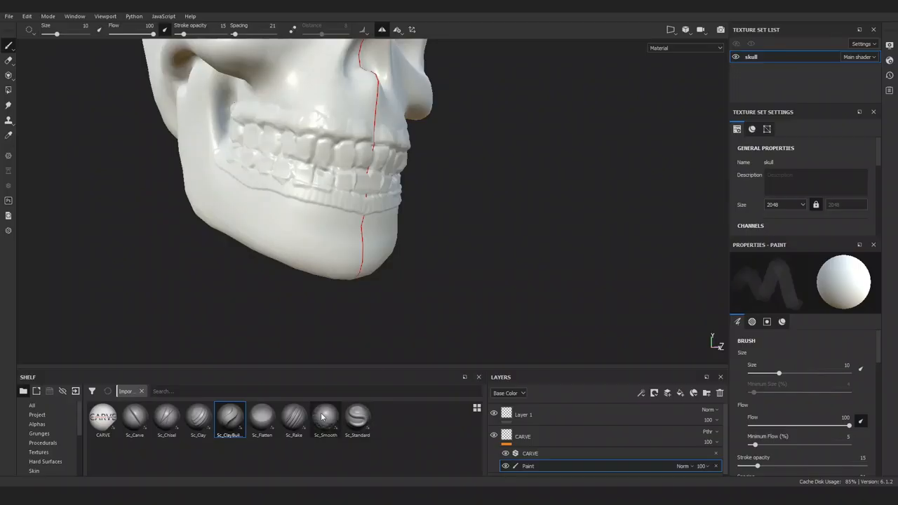
- Soften the cheek and teeth height with Sc_Smooth, then switch to Sc_Rake
left_click(324, 420)
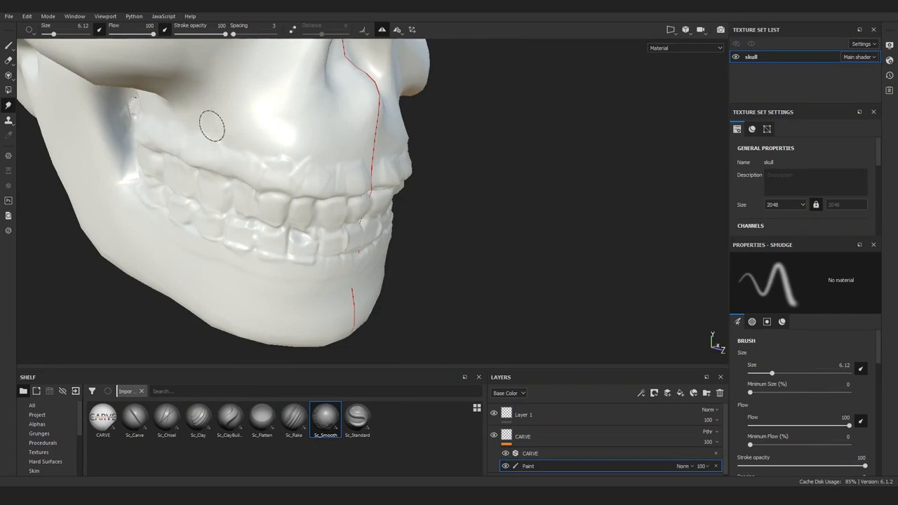
mouse_move(370, 155)
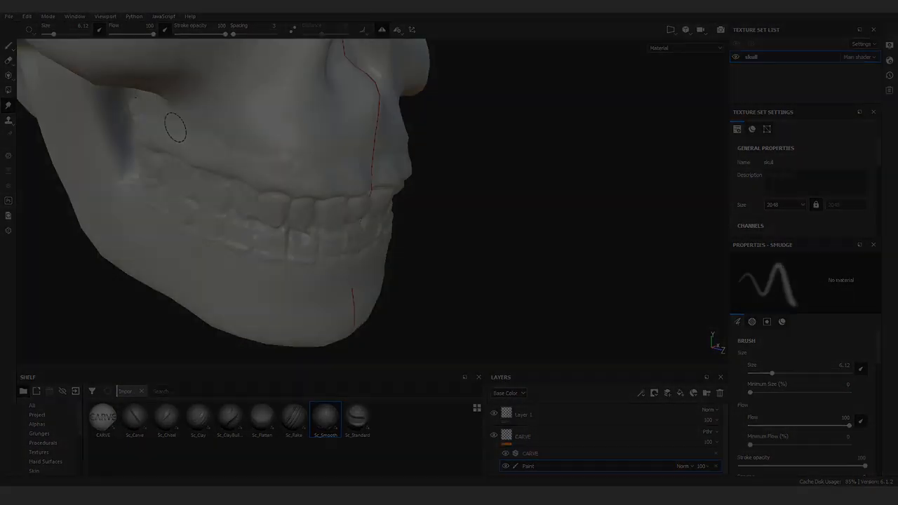
left_click(292, 419)
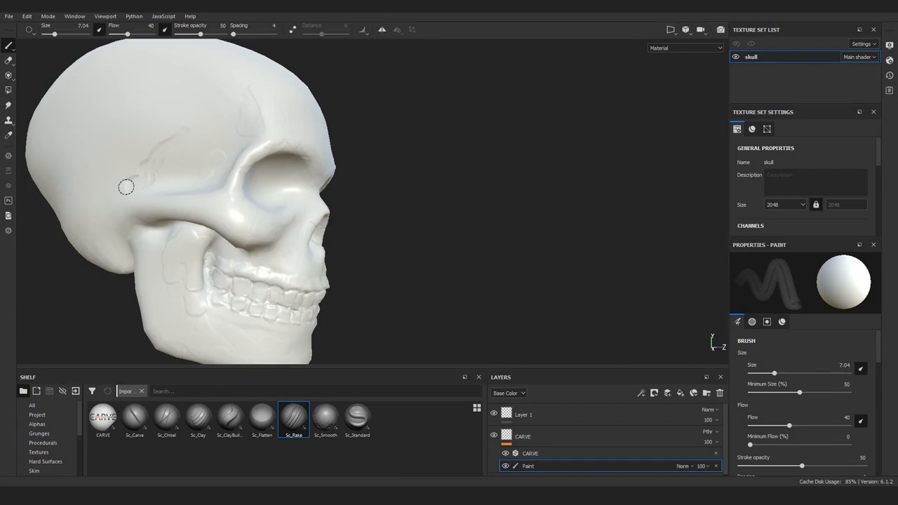
- Rake and carve crack ridges across the temple, softening them with Sc_Smooth
left_click_drag(126, 186, 211, 159)
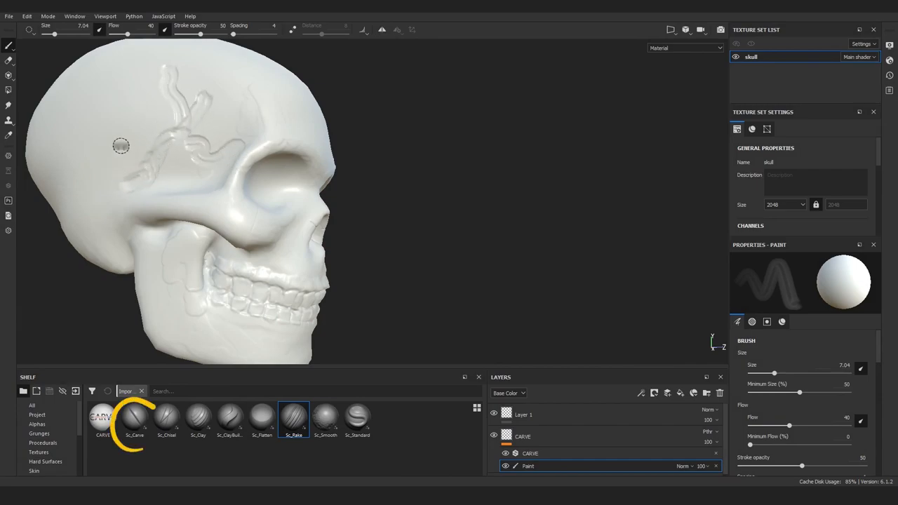
left_click(133, 433)
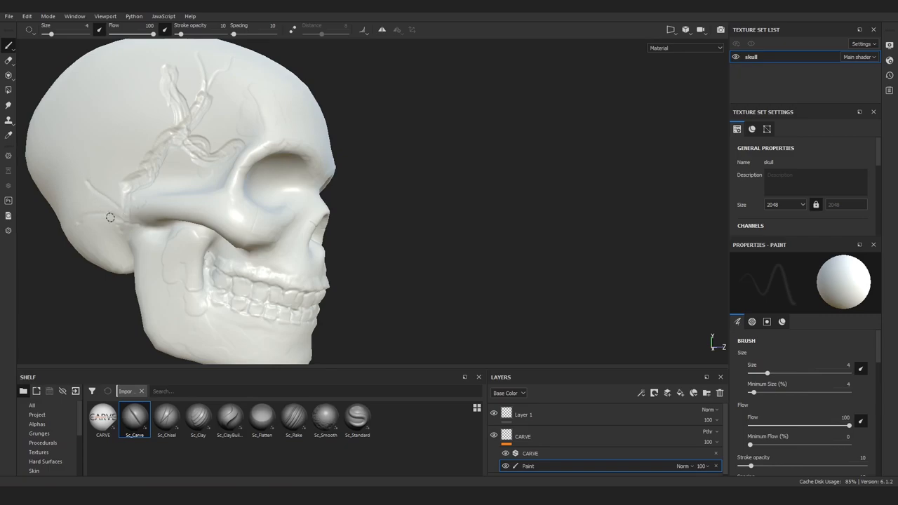
left_click(325, 419)
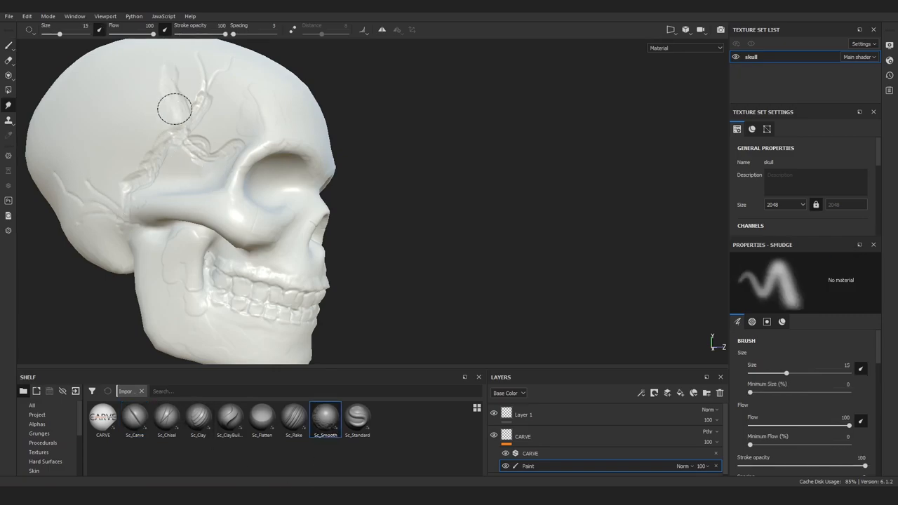
left_click_drag(174, 109, 114, 210)
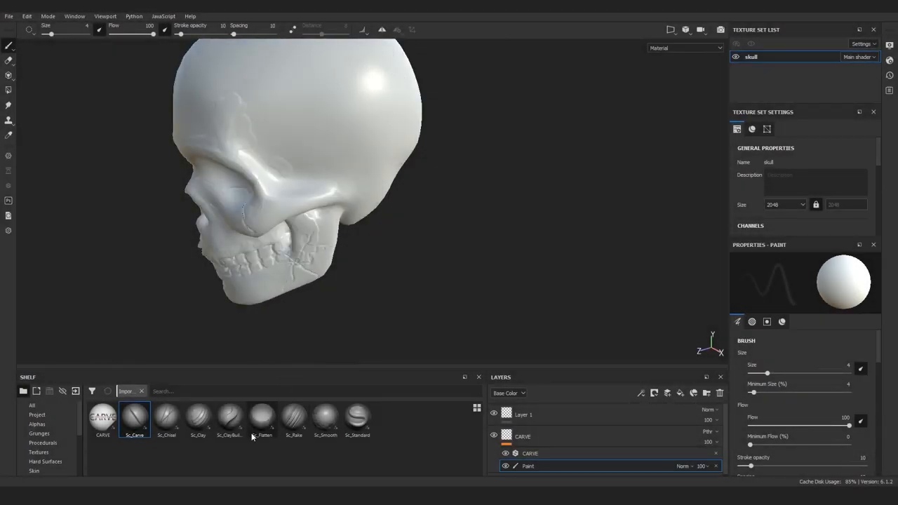
left_click(325, 421)
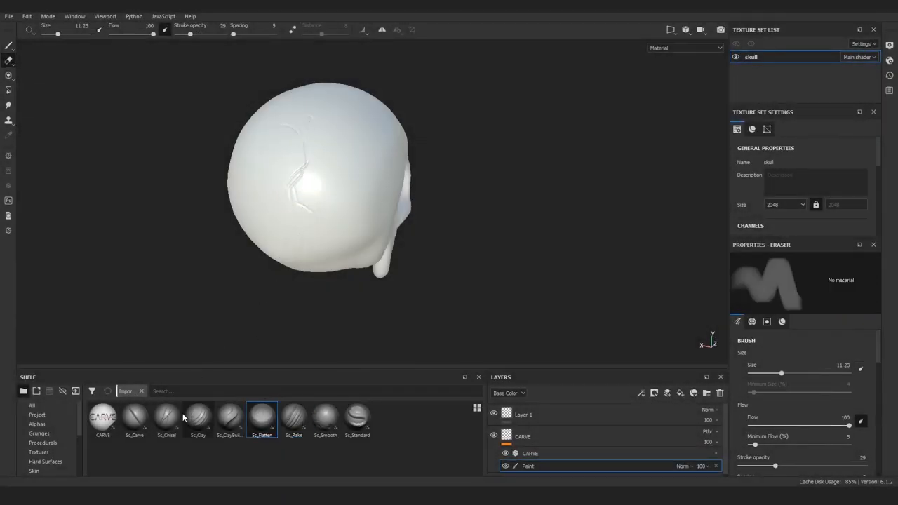
left_click(198, 423)
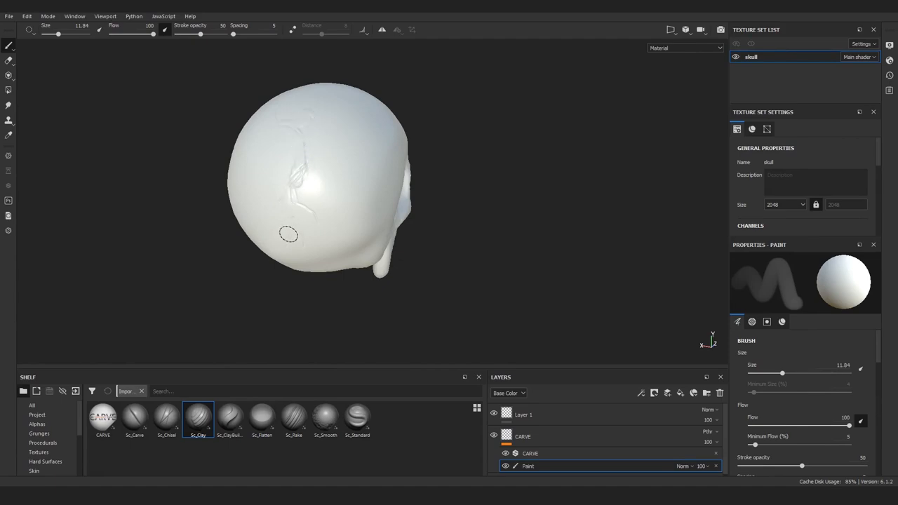
- Carve brow and jaw cracks and build up clay using Sc_Carve, Sc_ClayBuildup and Sc_Clay
left_click(325, 418)
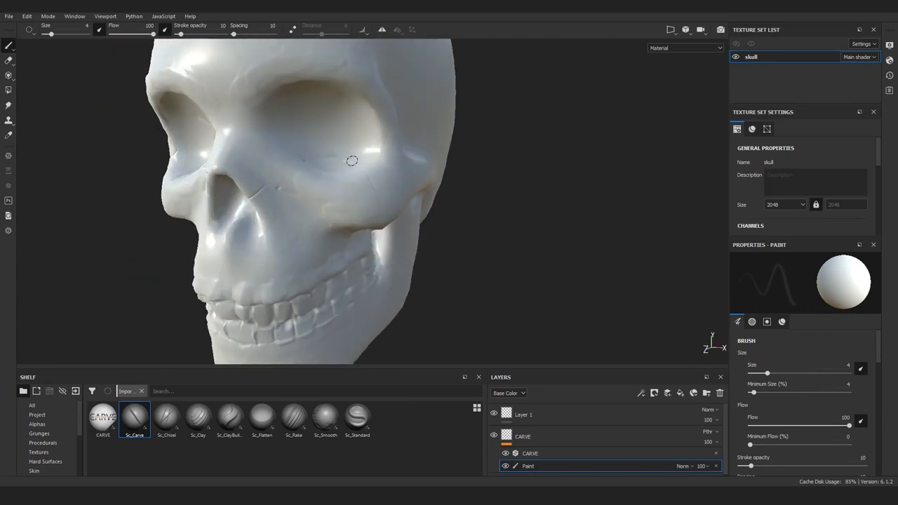
left_click(226, 419)
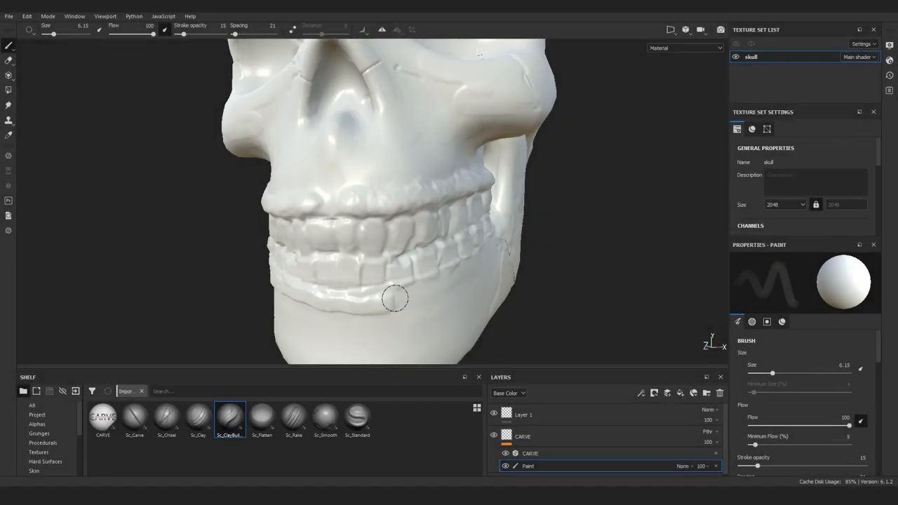
left_click(324, 420)
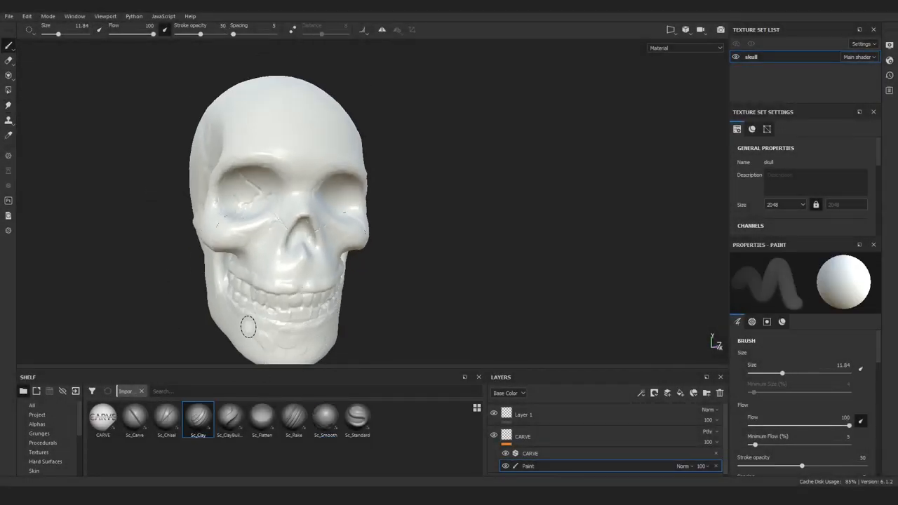
left_click(324, 417)
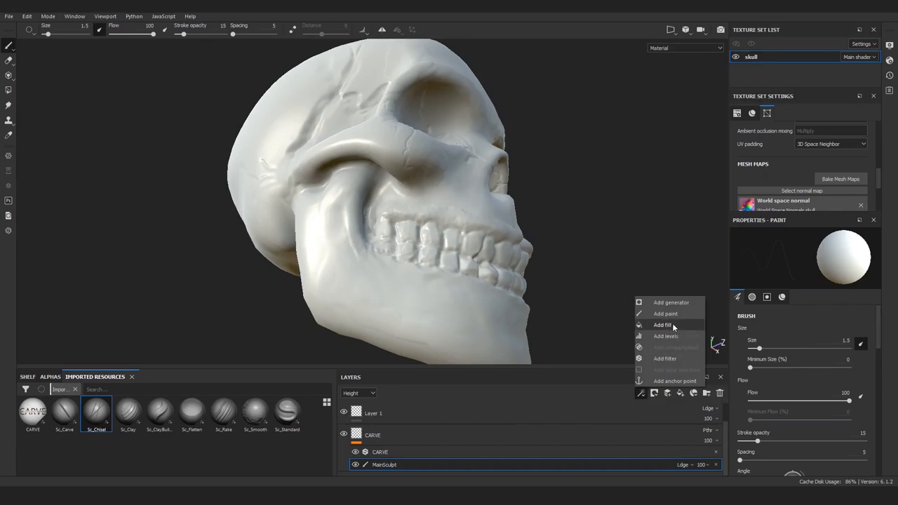
- Add a new paint effect inside the CARVE layer
left_click(663, 326)
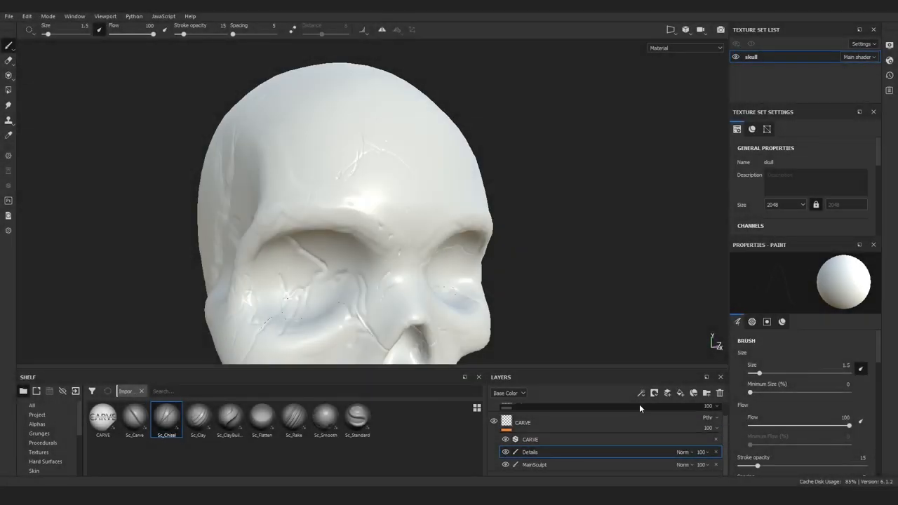
- Add an Alphas paint effect and stamp a crack alpha across the cheekbone
left_click(654, 393)
type("crac")
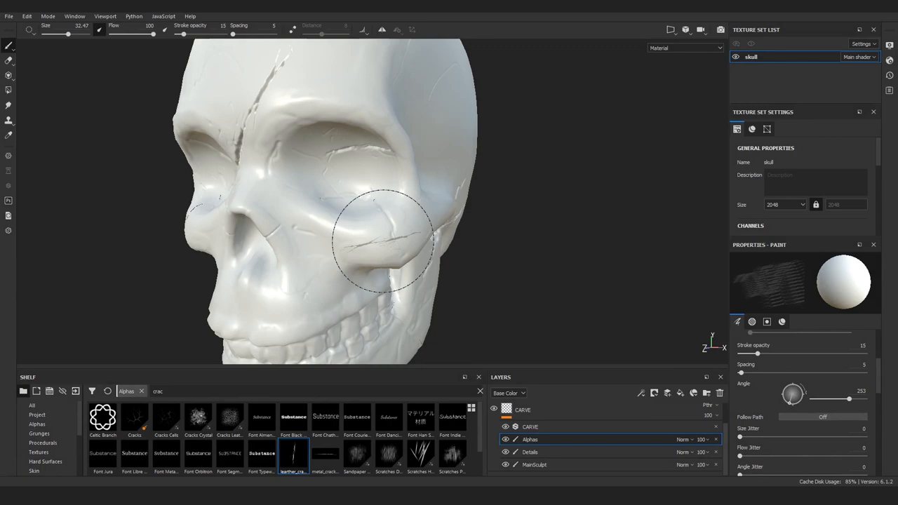
left_click_drag(379, 242, 421, 238)
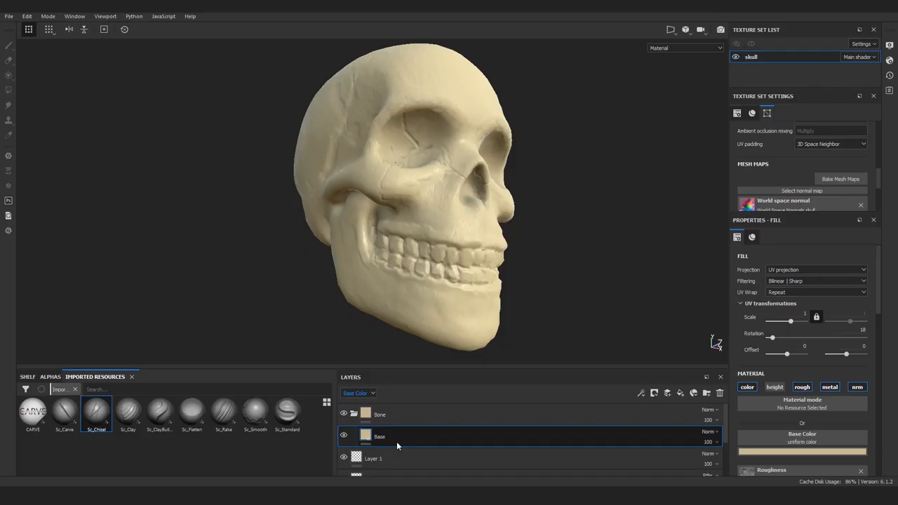
mouse_move(559, 434)
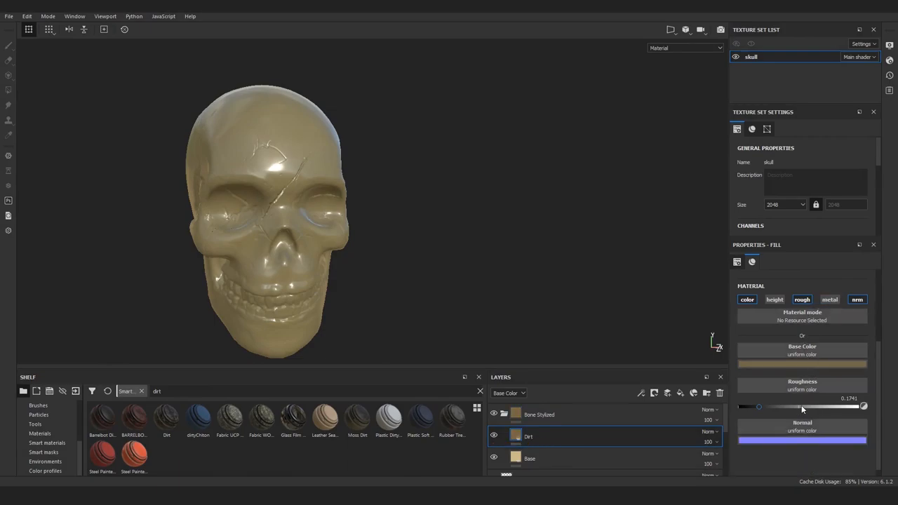
- Raise the Dirt fill layer's roughness to about 0.17
left_click(802, 362)
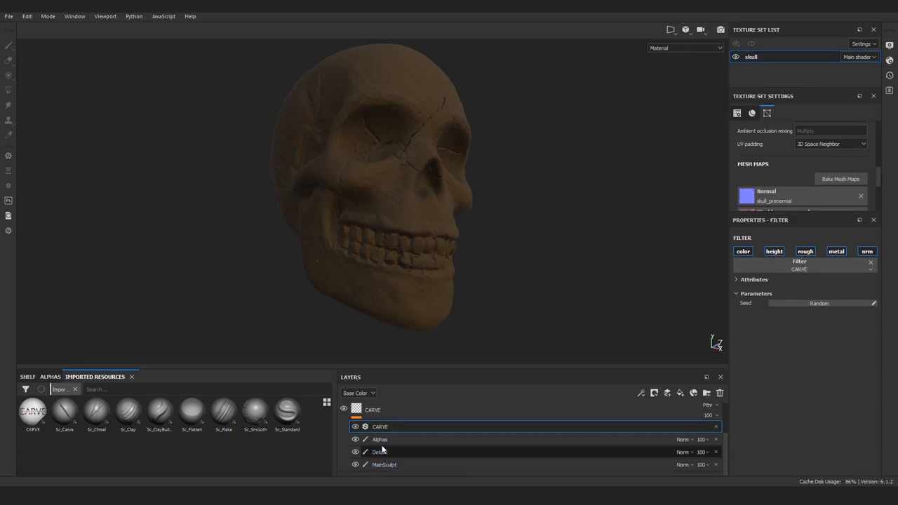
- Add an anchor point effect named CARVE atop the CARVE layer's effect stack
left_click(640, 393)
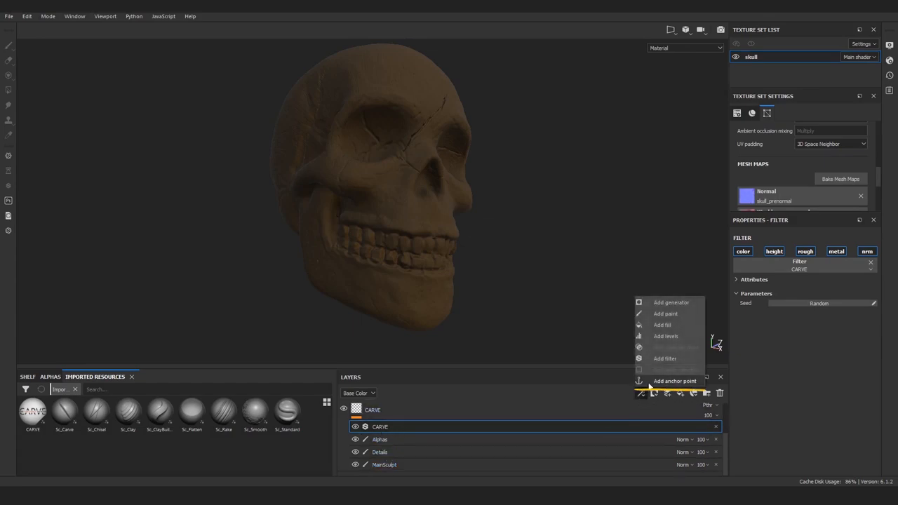
left_click(675, 381)
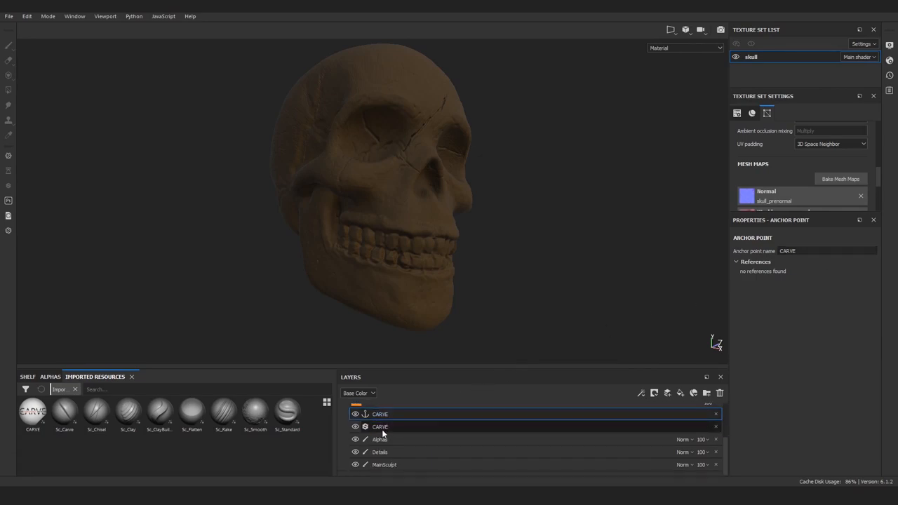
left_click(384, 464)
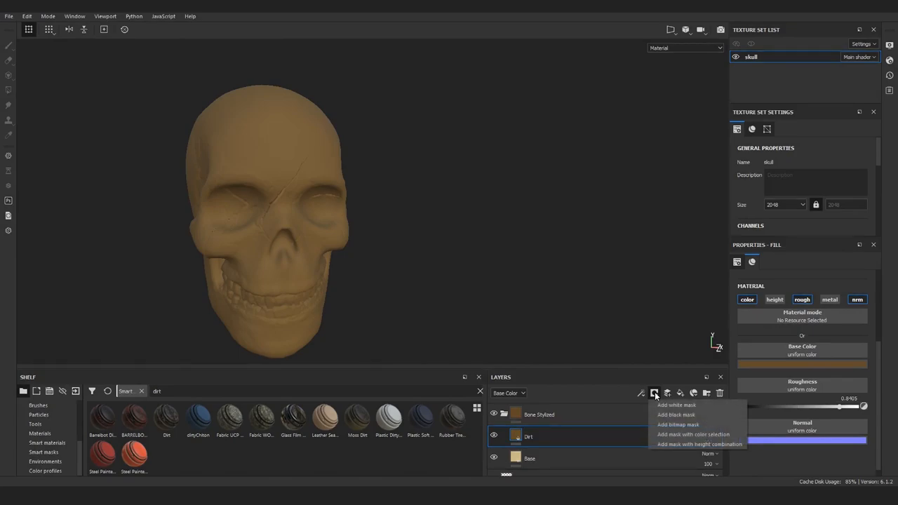
- Add a mask generator to the Dirt layer with Micro Height referencing the Height channel
left_click(677, 415)
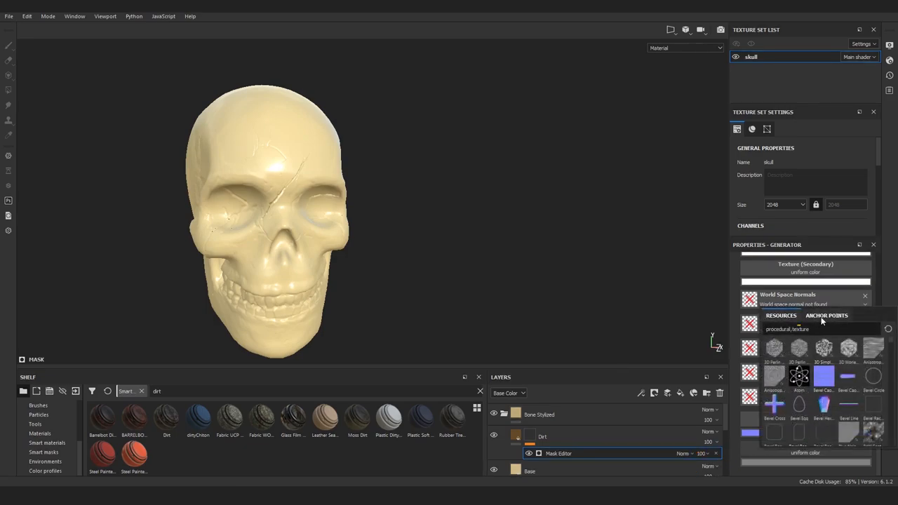
left_click(827, 315)
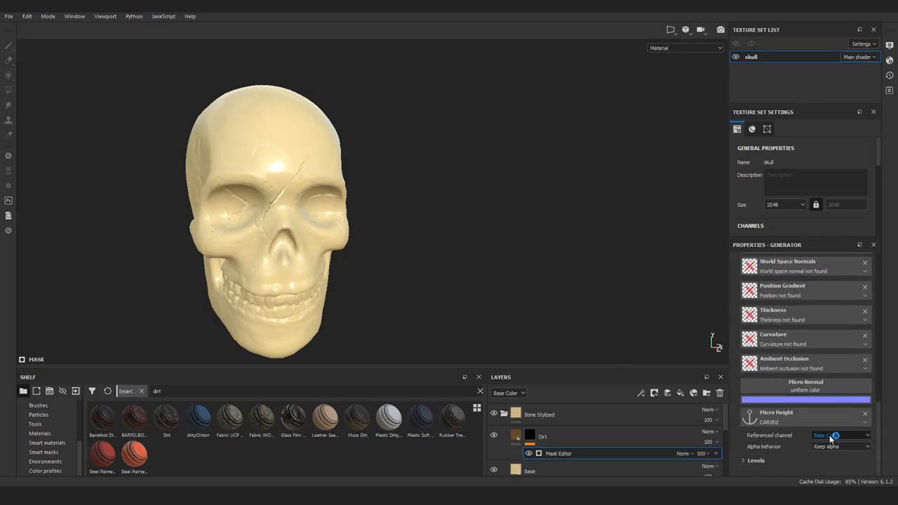
left_click(829, 436)
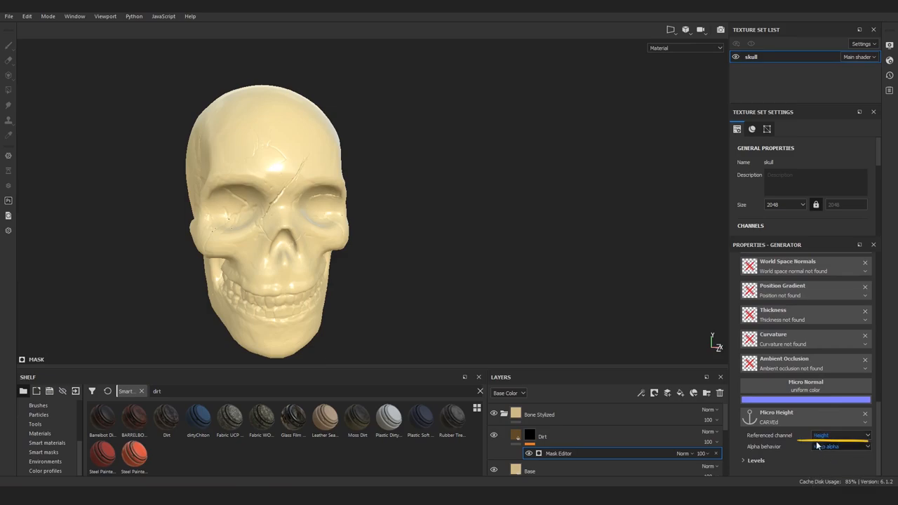
left_click(840, 447)
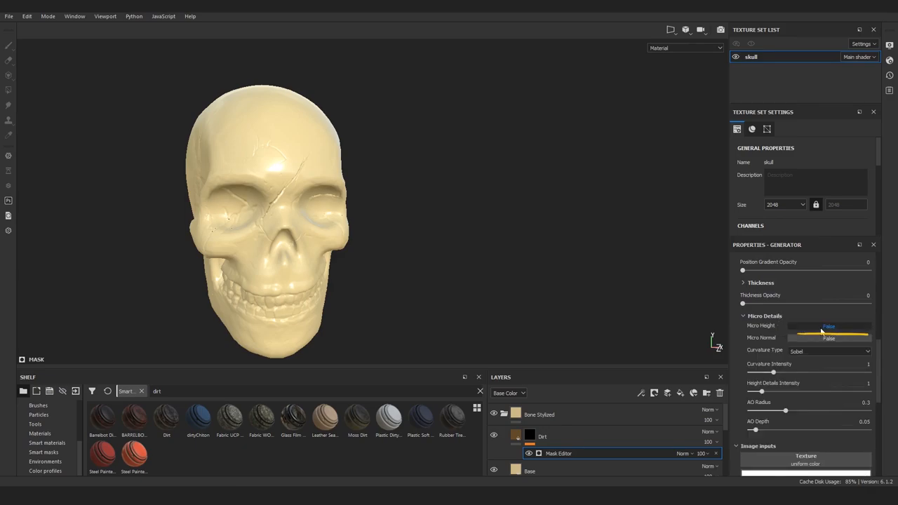
- Enable Micro Height; set curvature intensity 3.17, height details 7.72, curvature opacity 0.35
left_click_drag(774, 373, 826, 373)
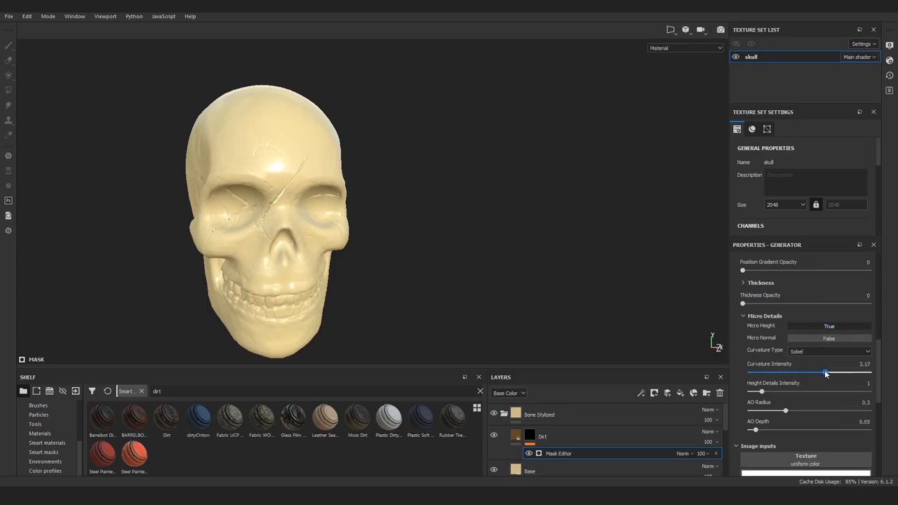
left_click_drag(762, 392, 842, 391)
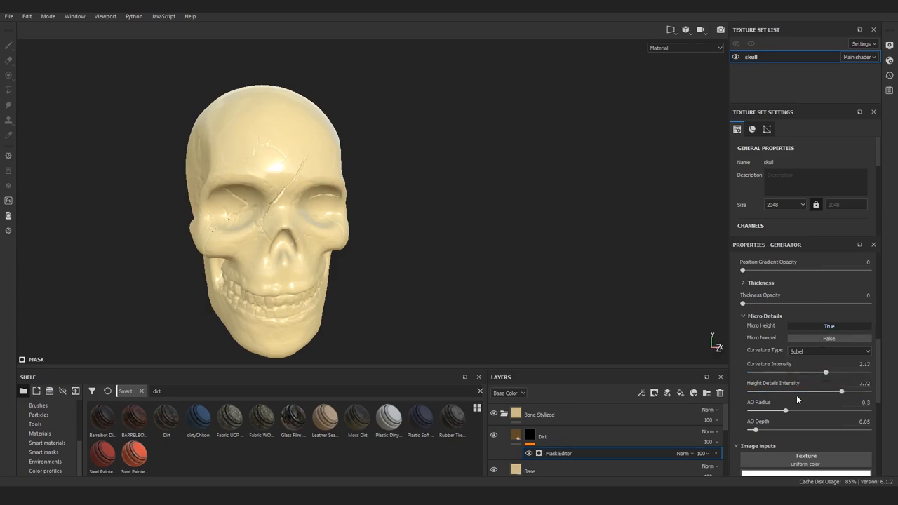
left_click_drag(786, 412, 823, 412)
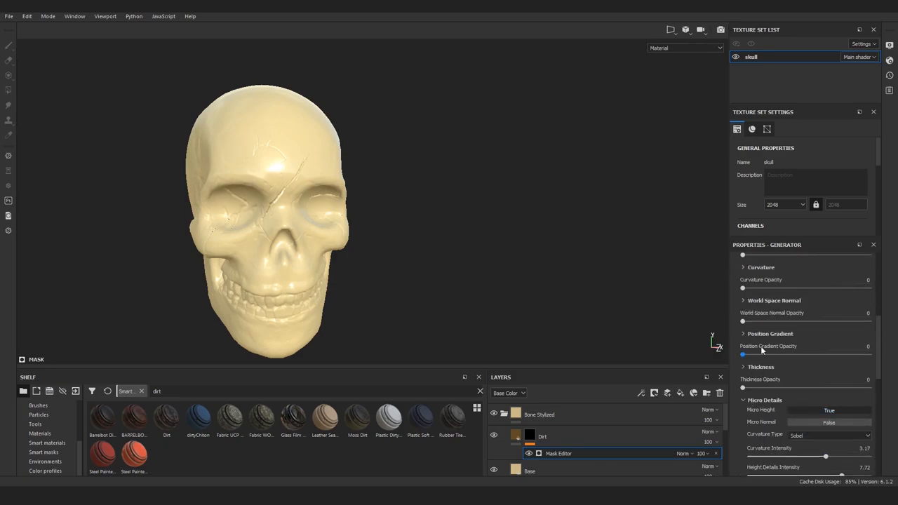
left_click_drag(743, 288, 786, 289)
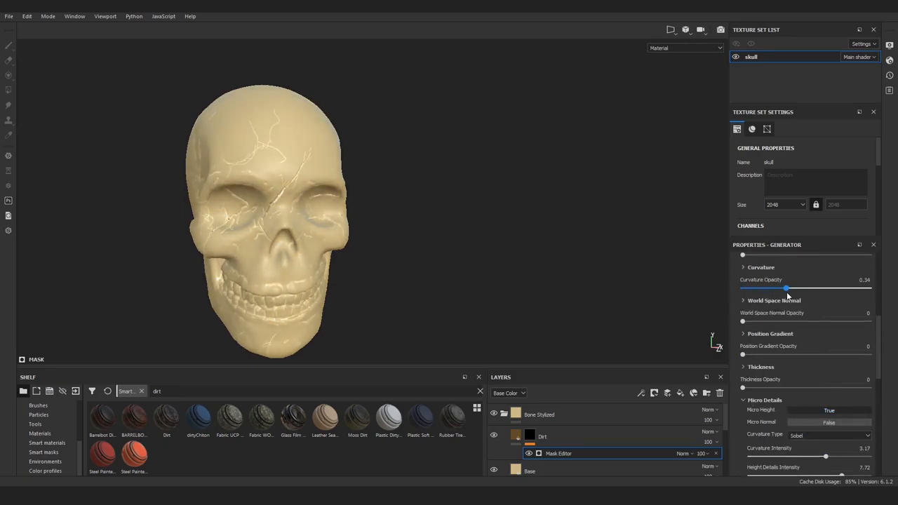
left_click_drag(786, 289, 787, 289)
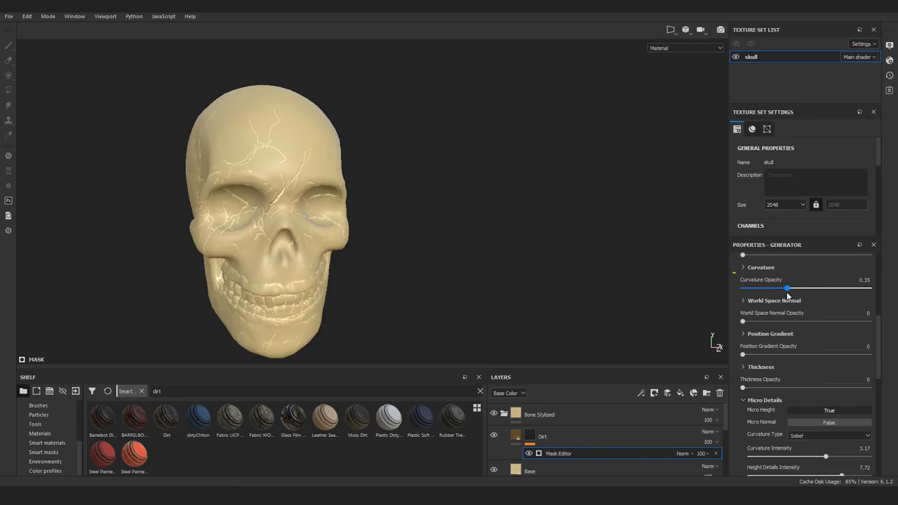
left_click(746, 267)
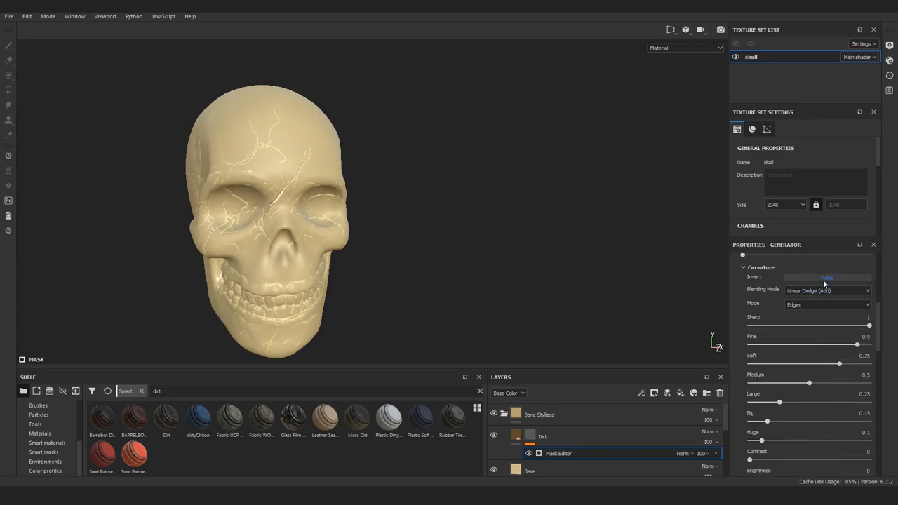
left_click(827, 277)
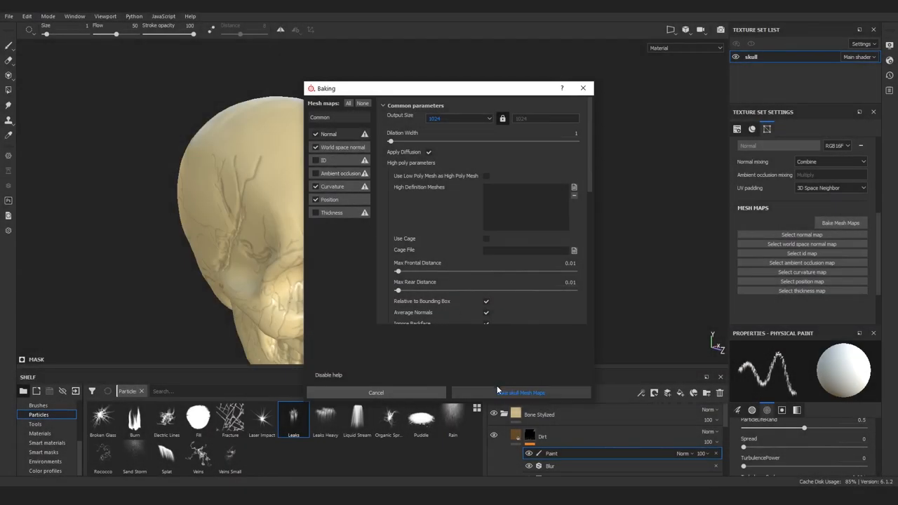
- Bake the skull mesh maps, brush dirt over the skull, and stamp a Burn_Marks alpha on the forehead
left_click(520, 392)
type("dirt")
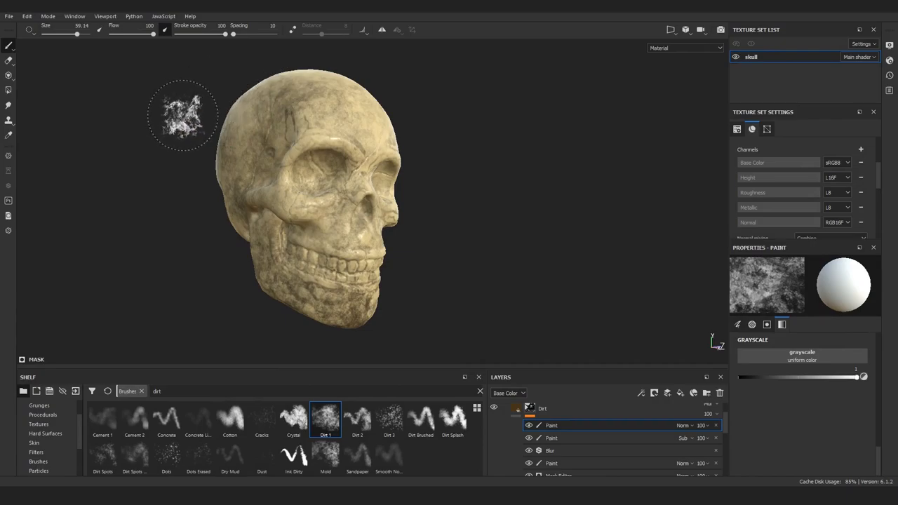
left_click_drag(316, 176, 246, 231)
type("bl")
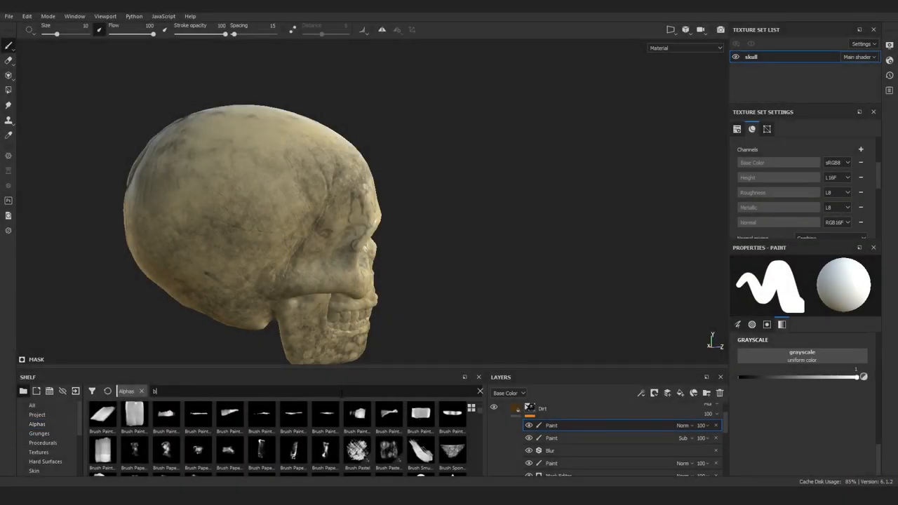
type("urn")
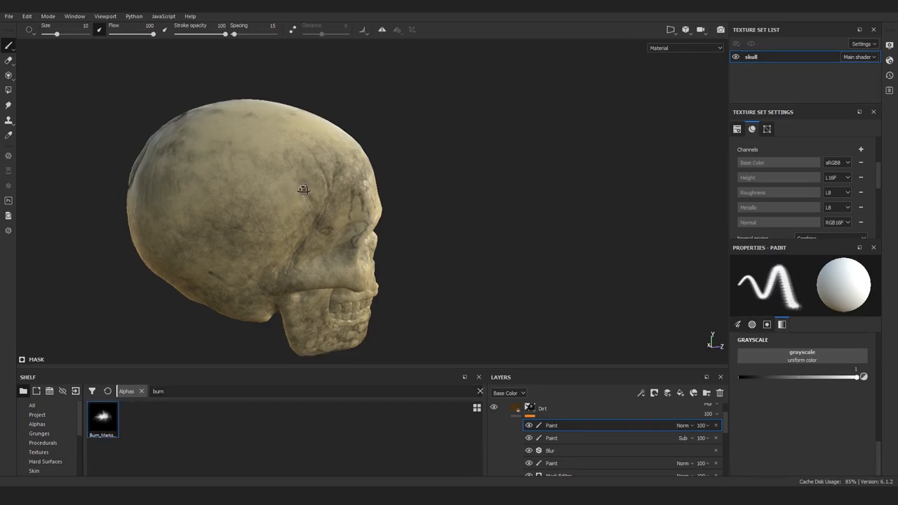
left_click_drag(303, 189, 375, 216)
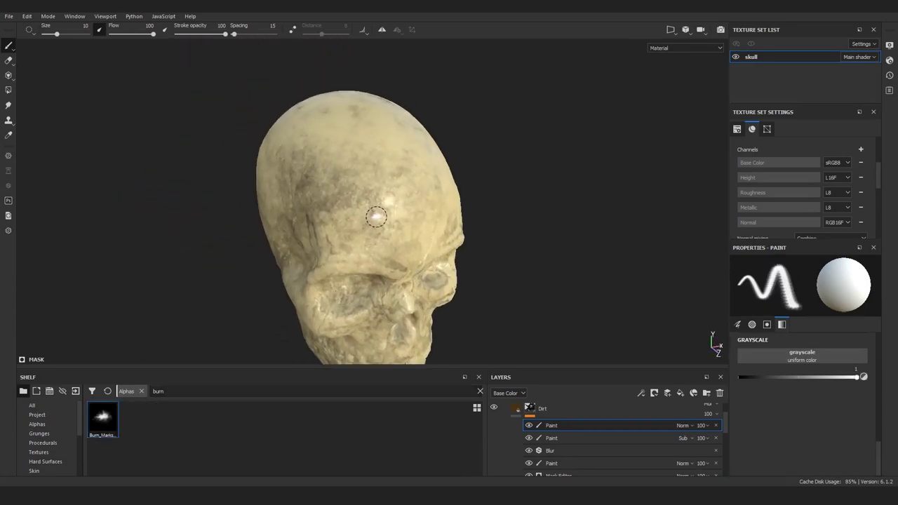
left_click(374, 219)
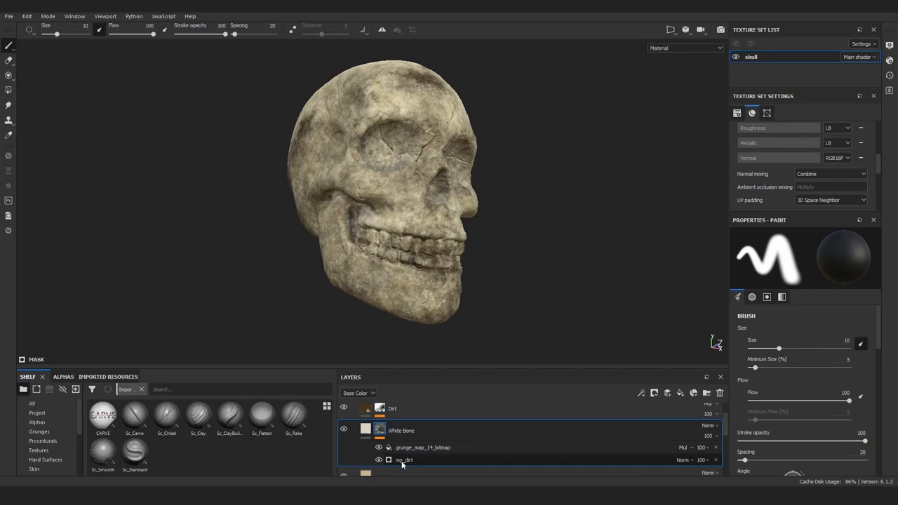
- Review the mg_dirt generator and grunge_map_14_bitmap fill settings in the White Bone mask
left_click(422, 448)
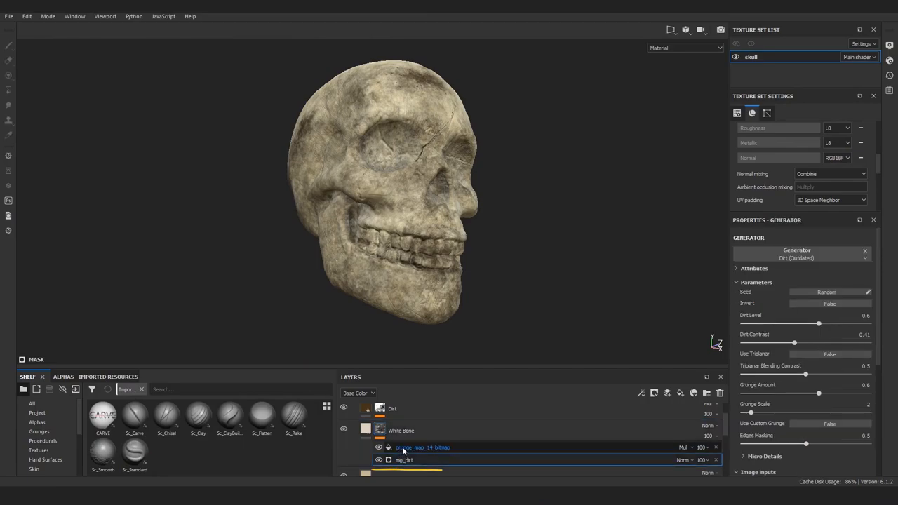
left_click(414, 448)
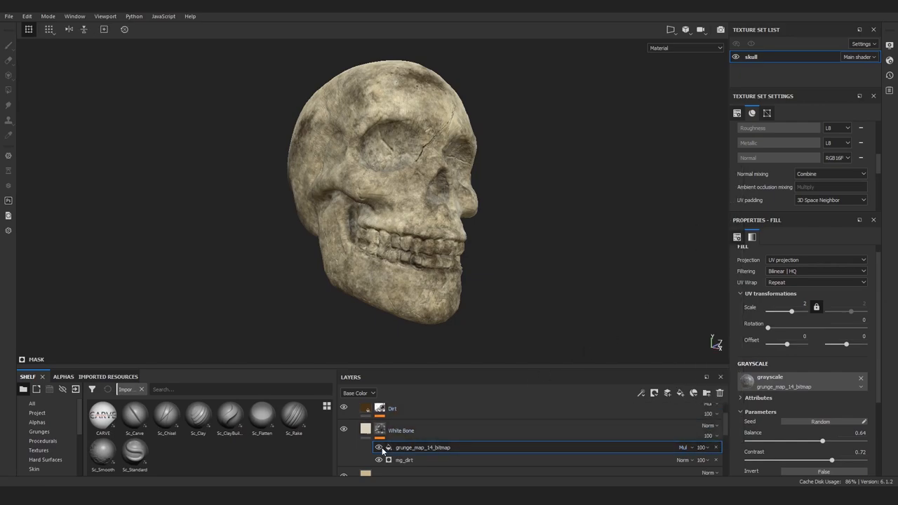
left_click(7, 13)
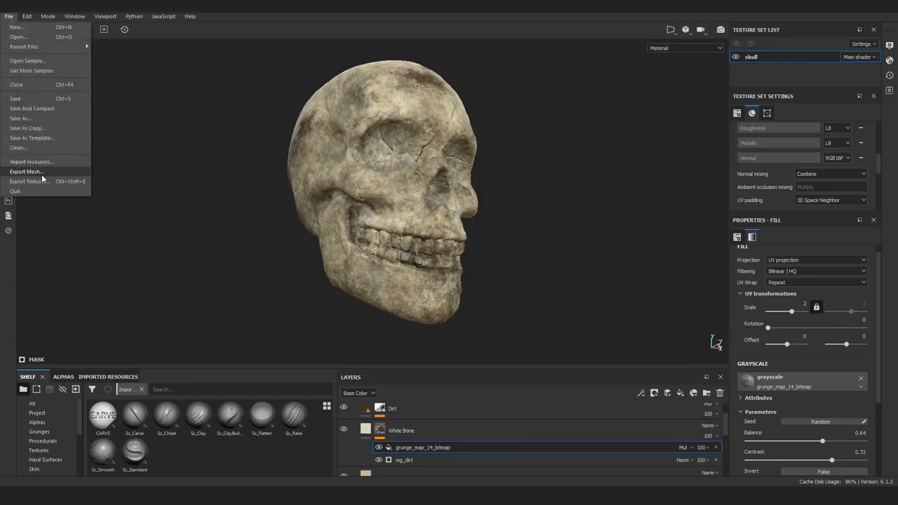
- Export the skull as an OBJ mesh with displacement and tessellation applied
left_click(529, 291)
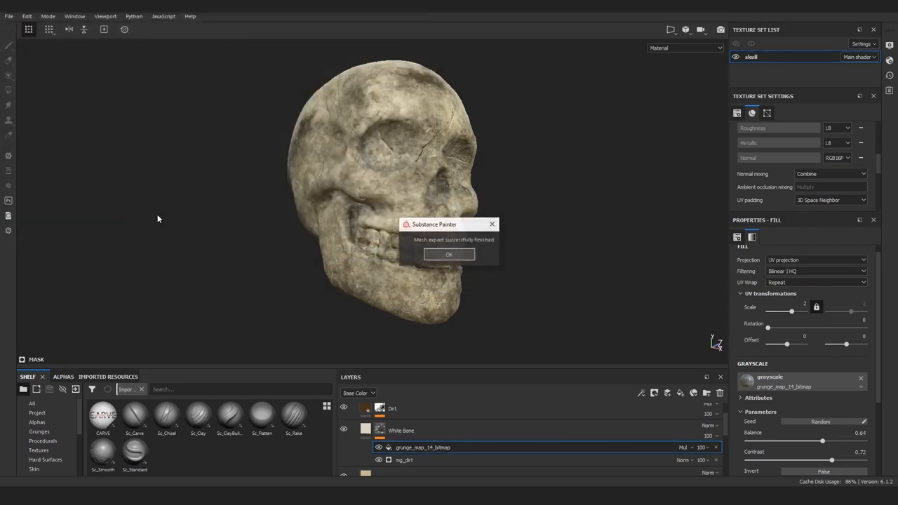
left_click(8, 16)
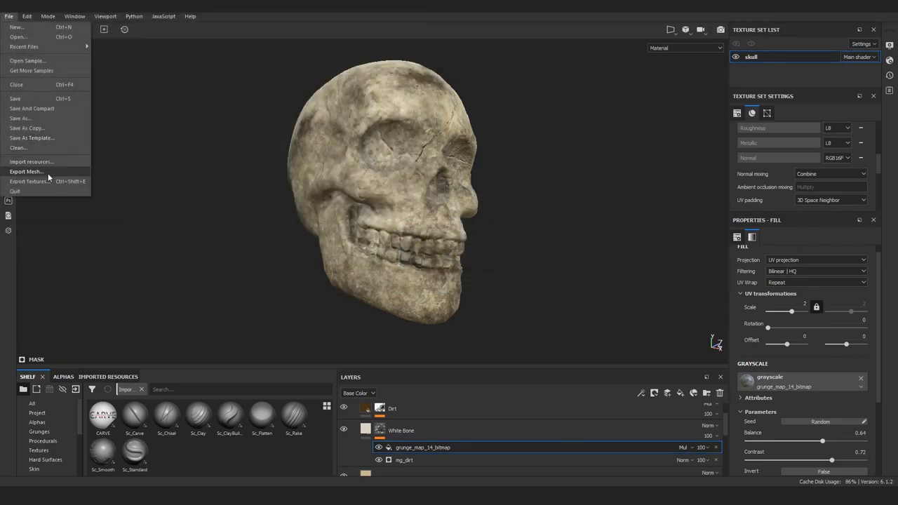
left_click(33, 172)
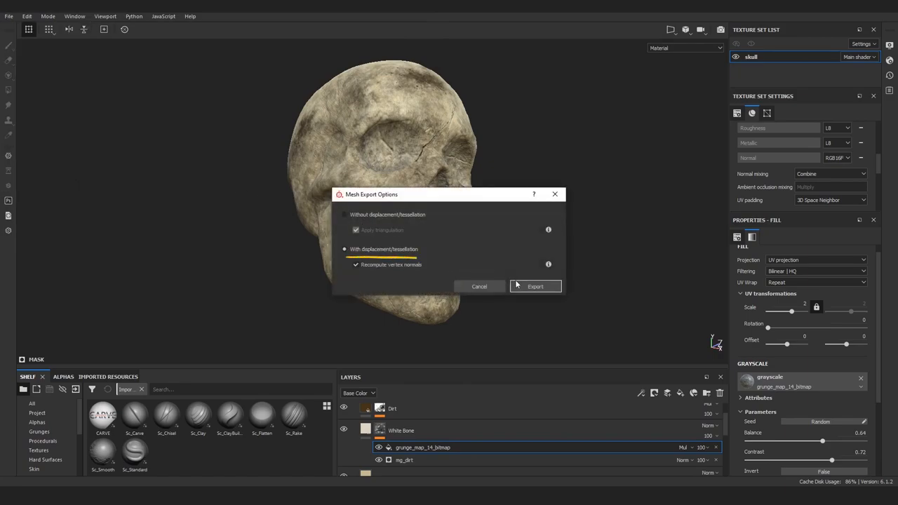
left_click(535, 286)
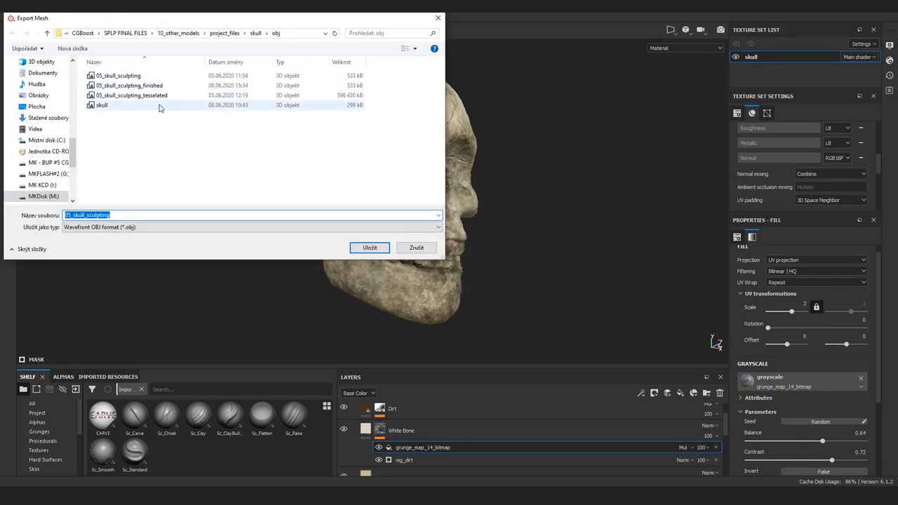
left_click(369, 247)
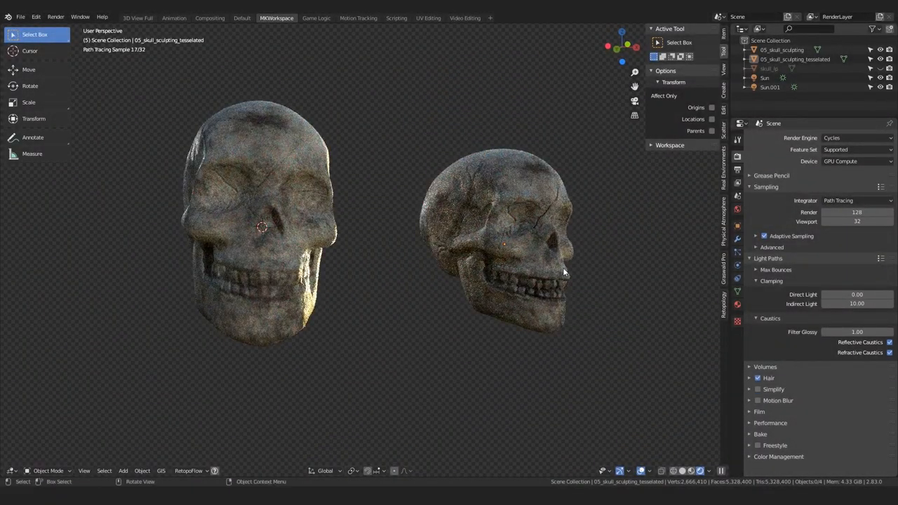
- Select the 05_skull_sculpting_tesselated object in Blender's rendered viewport for comparison
left_click(651, 470)
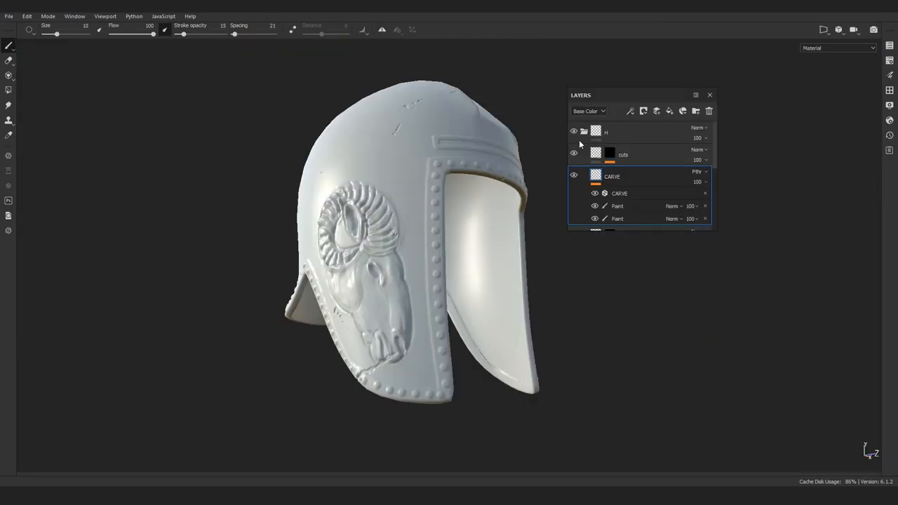
- Hide the H folder so the helmet loses its ram relief and rivets
left_click(572, 132)
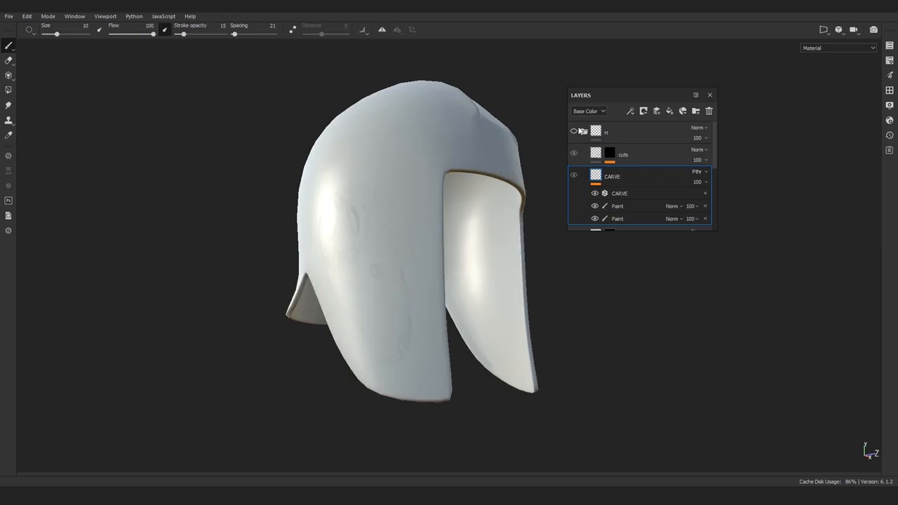